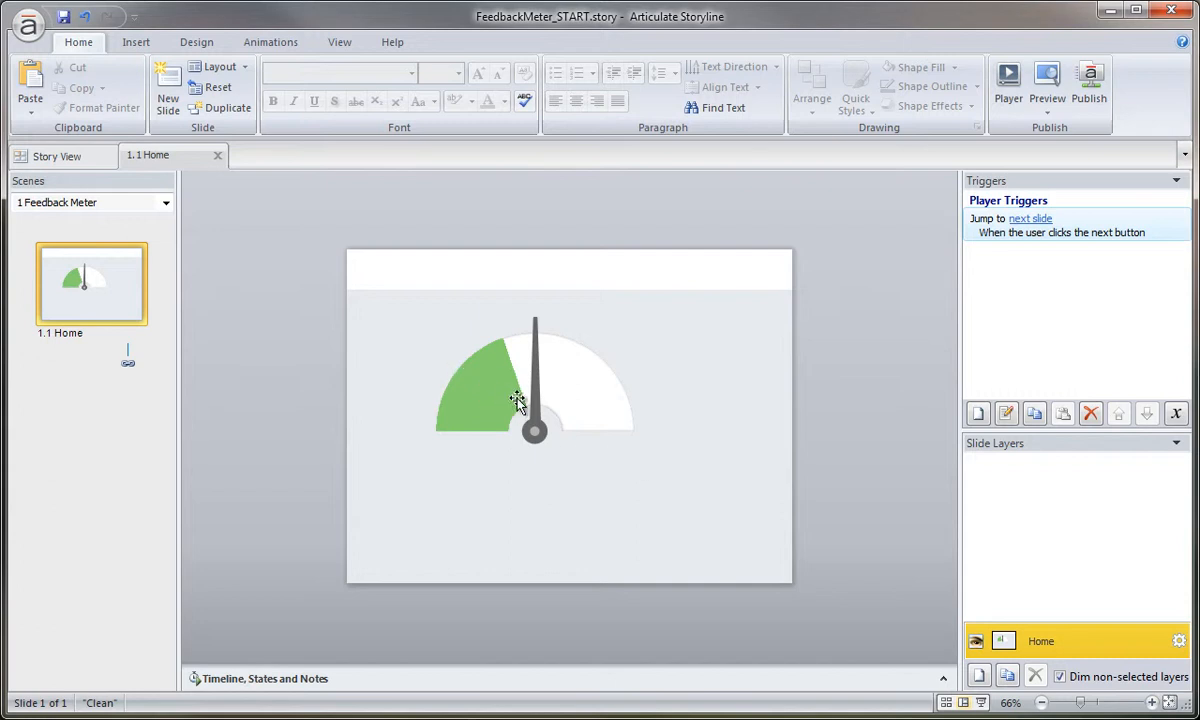
pyautogui.moveTo(490, 363)
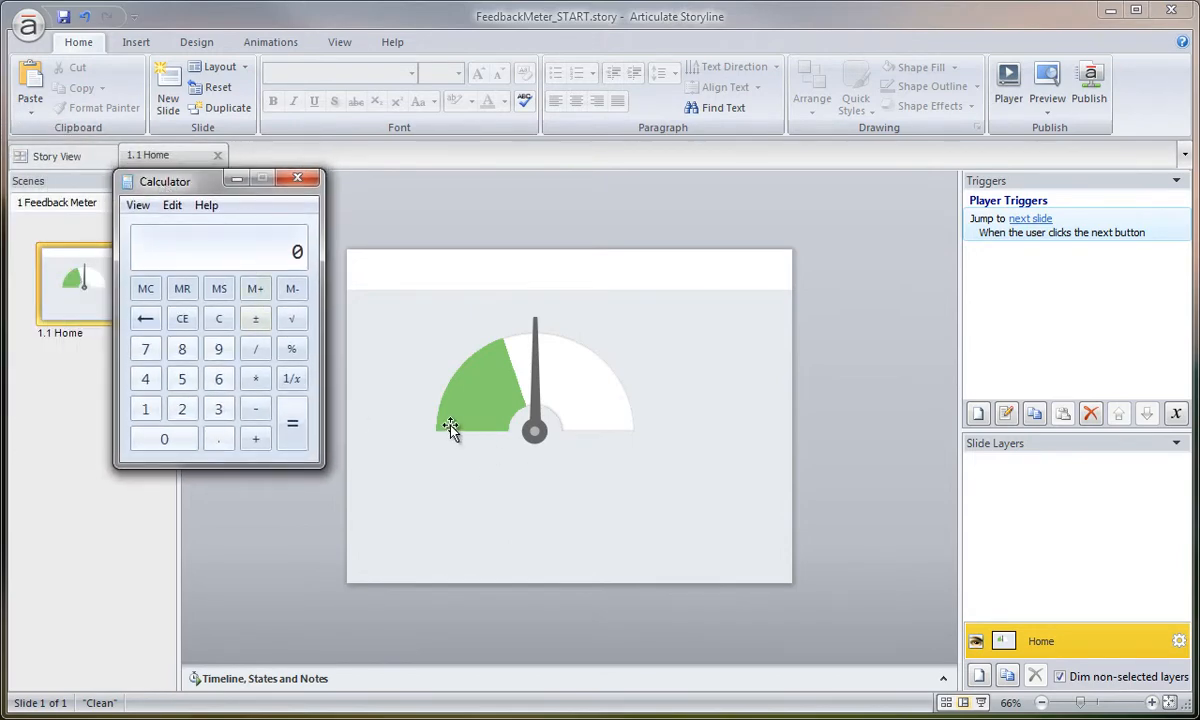
pyautogui.moveTo(418, 438)
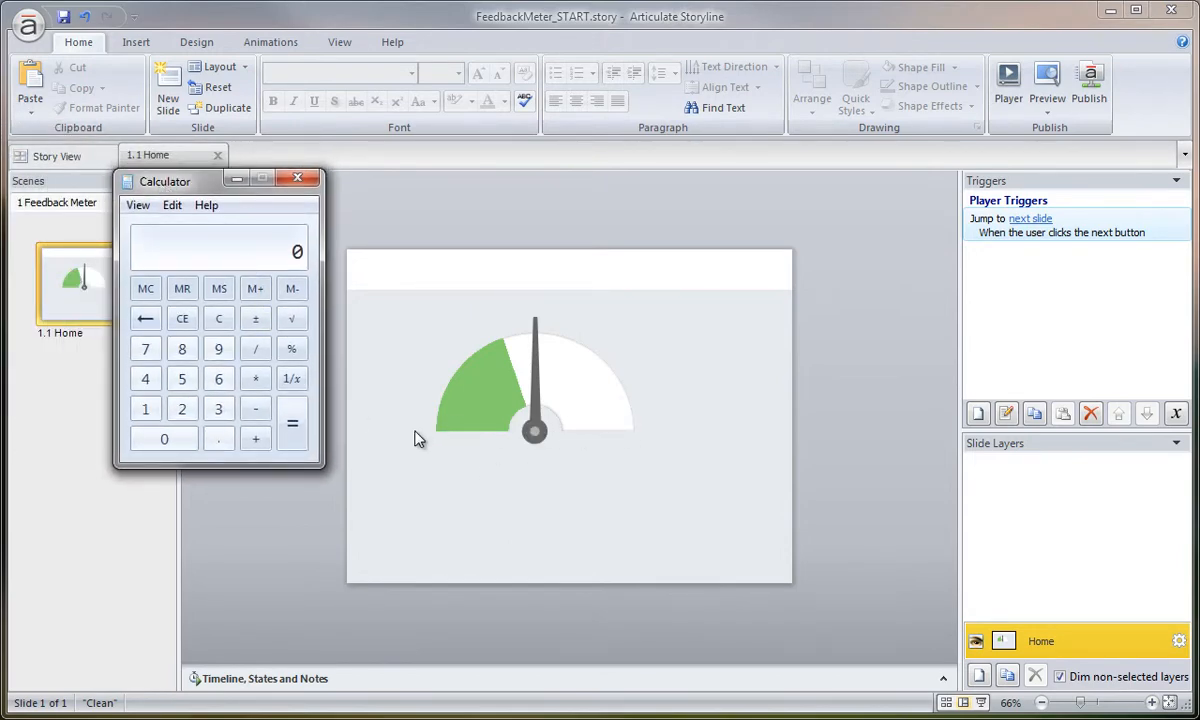
pyautogui.moveTo(630, 442)
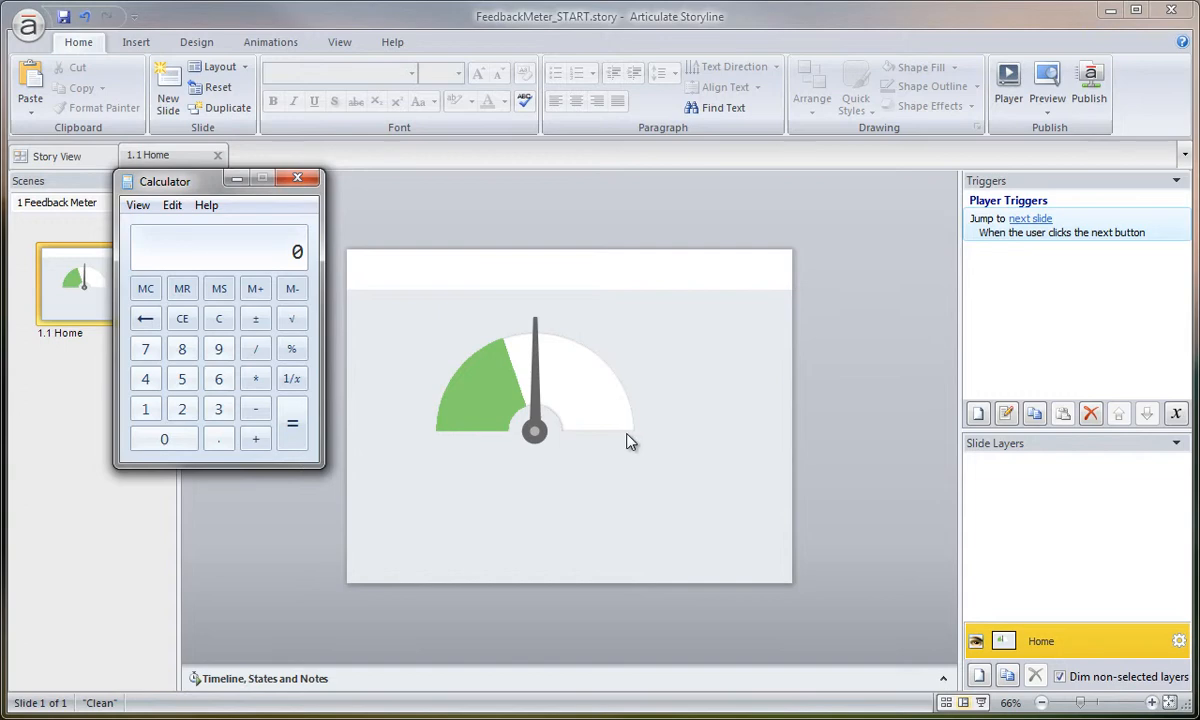
pyautogui.moveTo(477, 443)
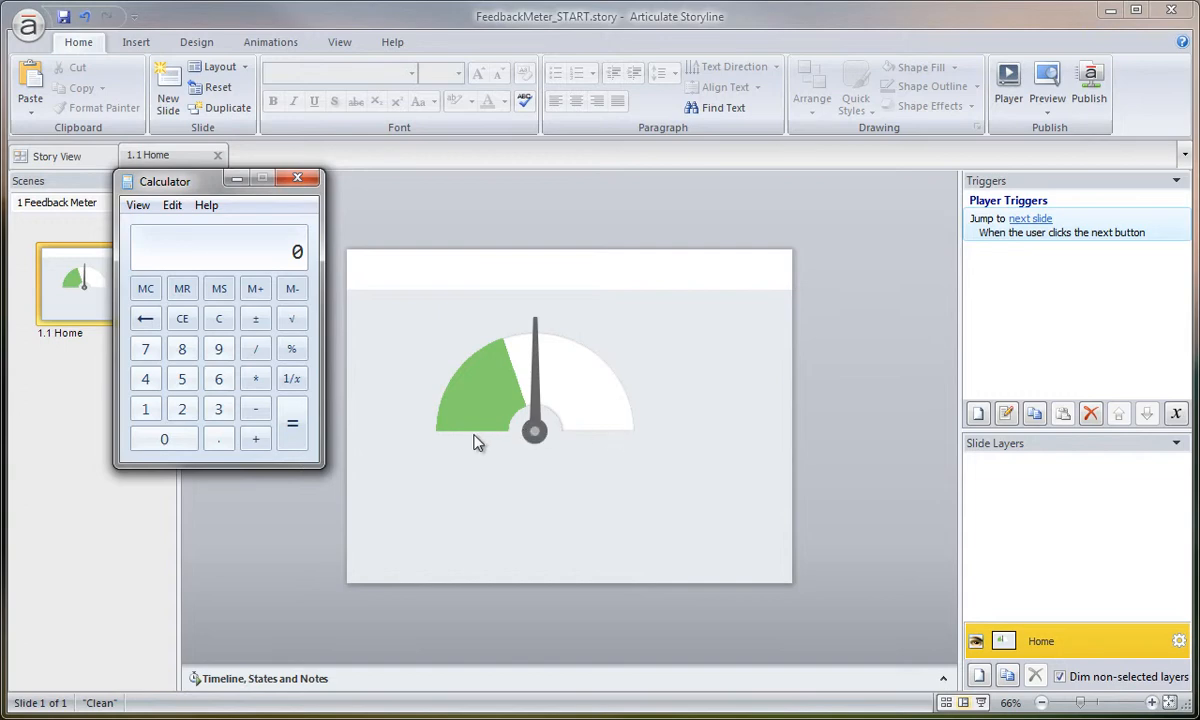
pyautogui.moveTo(595, 445)
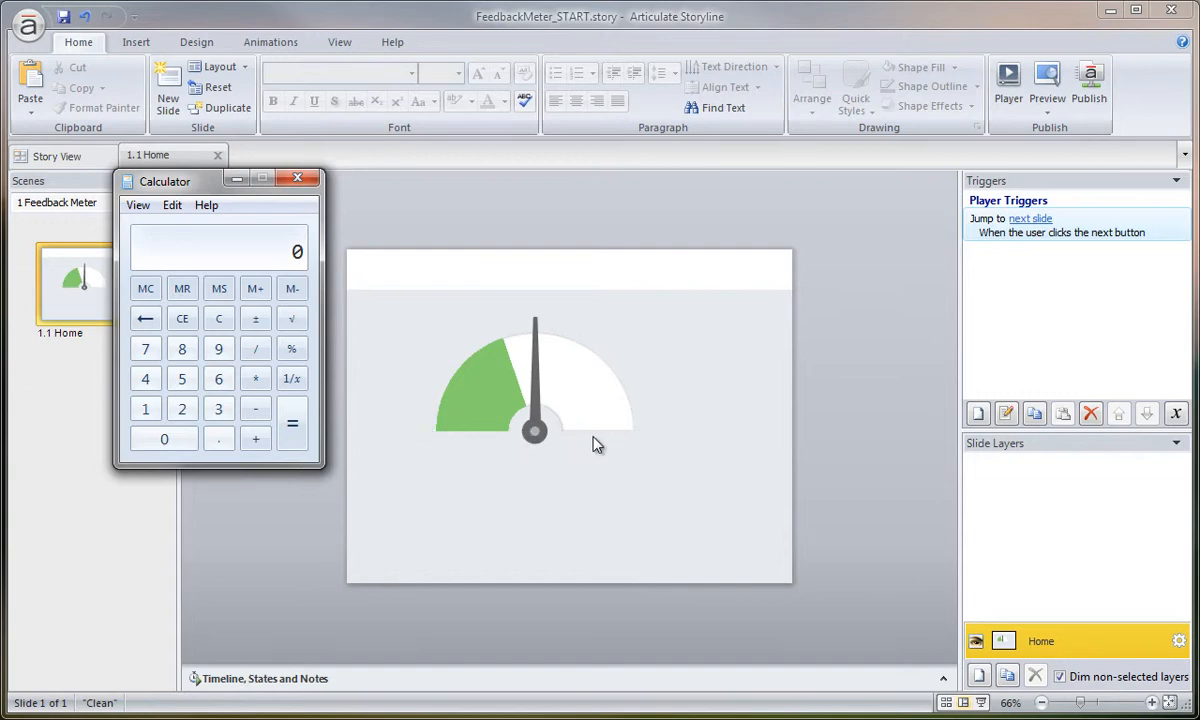
pyautogui.moveTo(563, 410)
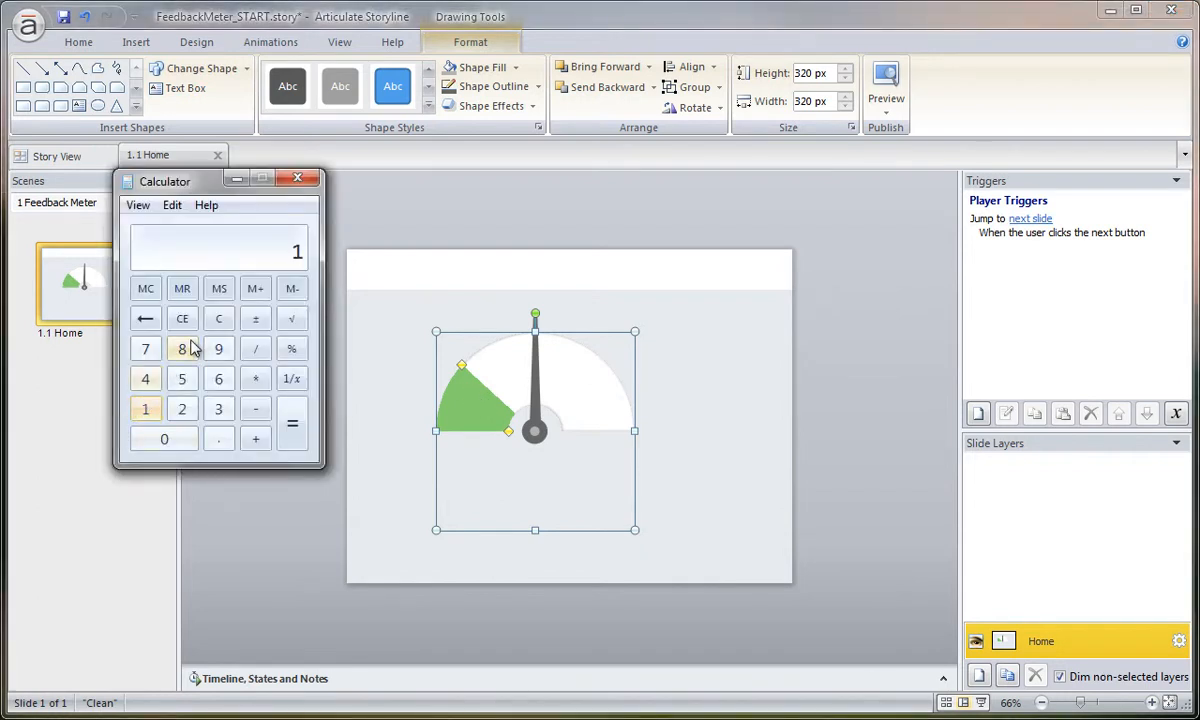
# - Divide 180 by 5 in Calculator to get the 36-degree sector angle
pyautogui.click(255, 348)
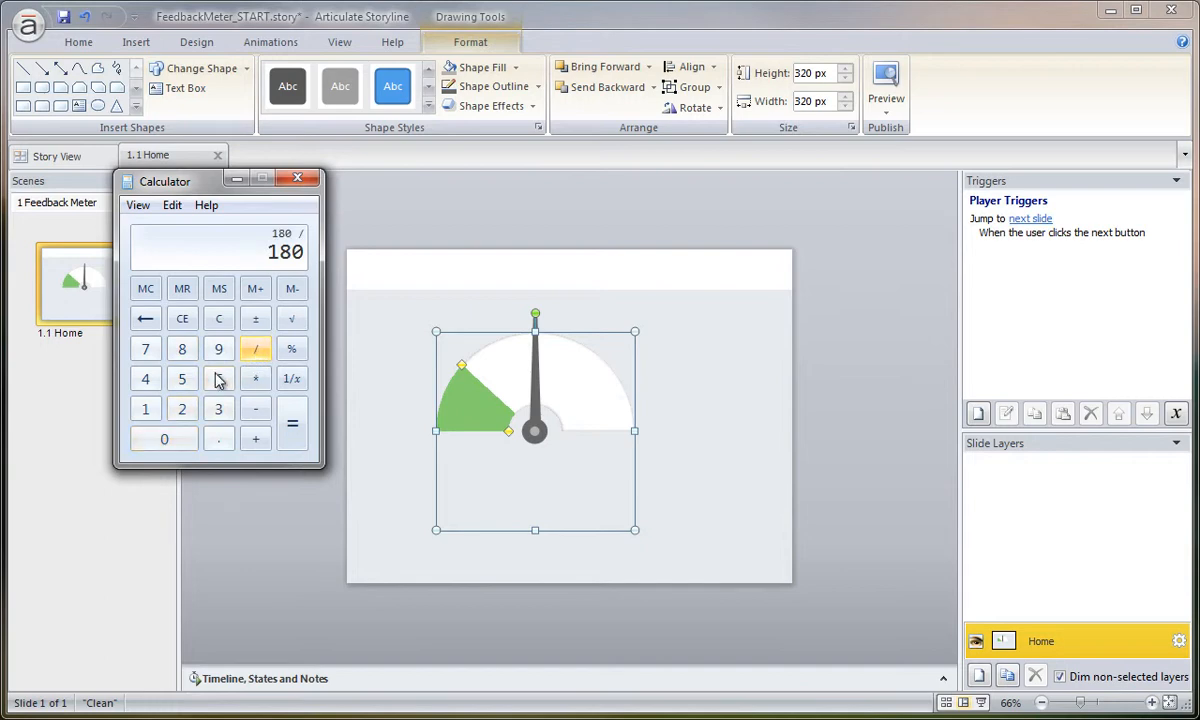
pyautogui.click(292, 424)
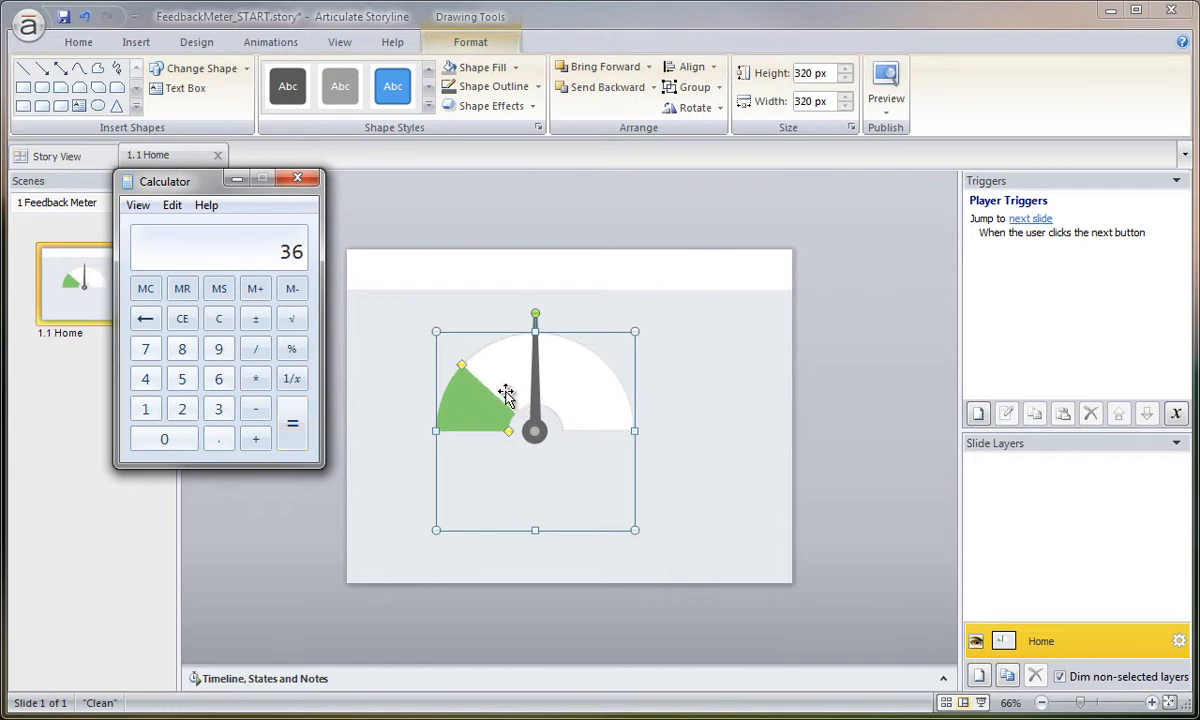
pyautogui.moveTo(555, 398)
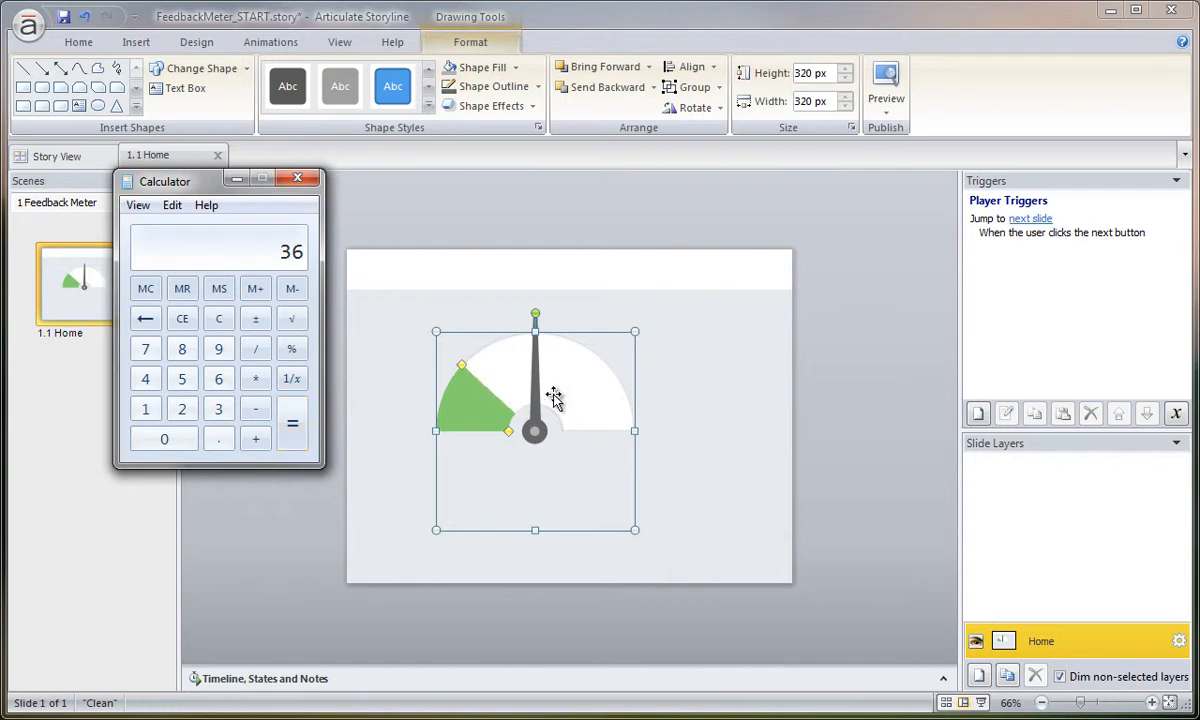
pyautogui.moveTo(577, 383)
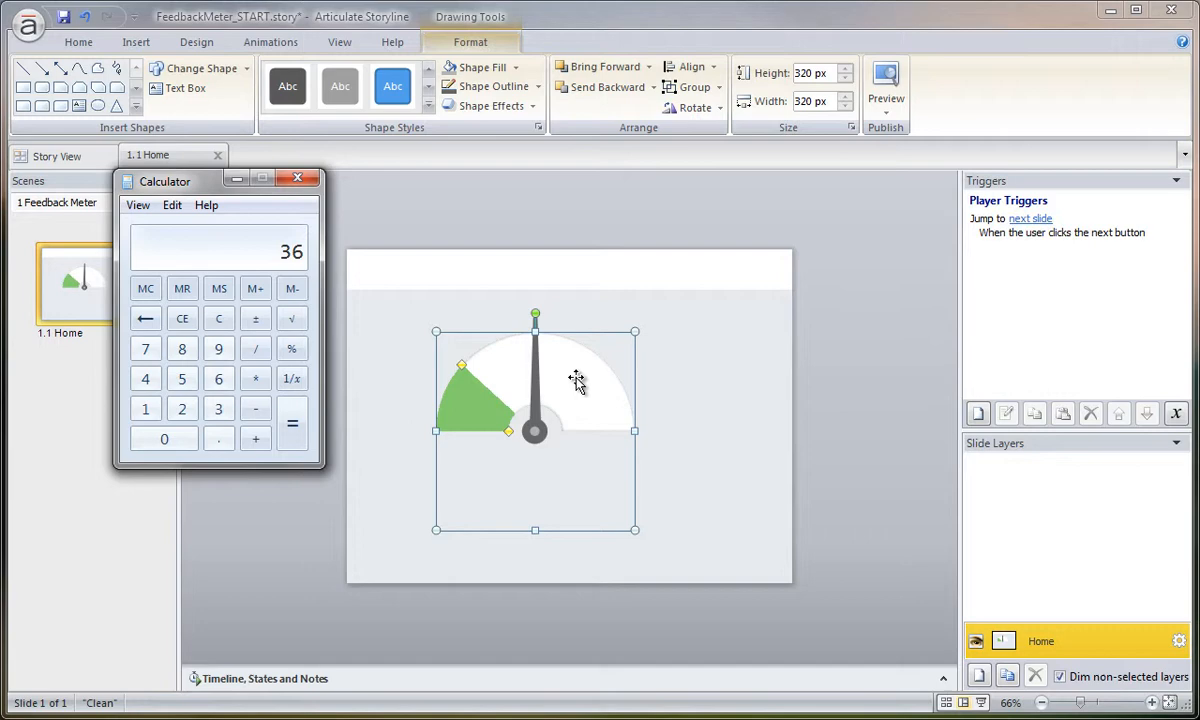
pyautogui.moveTo(868, 400)
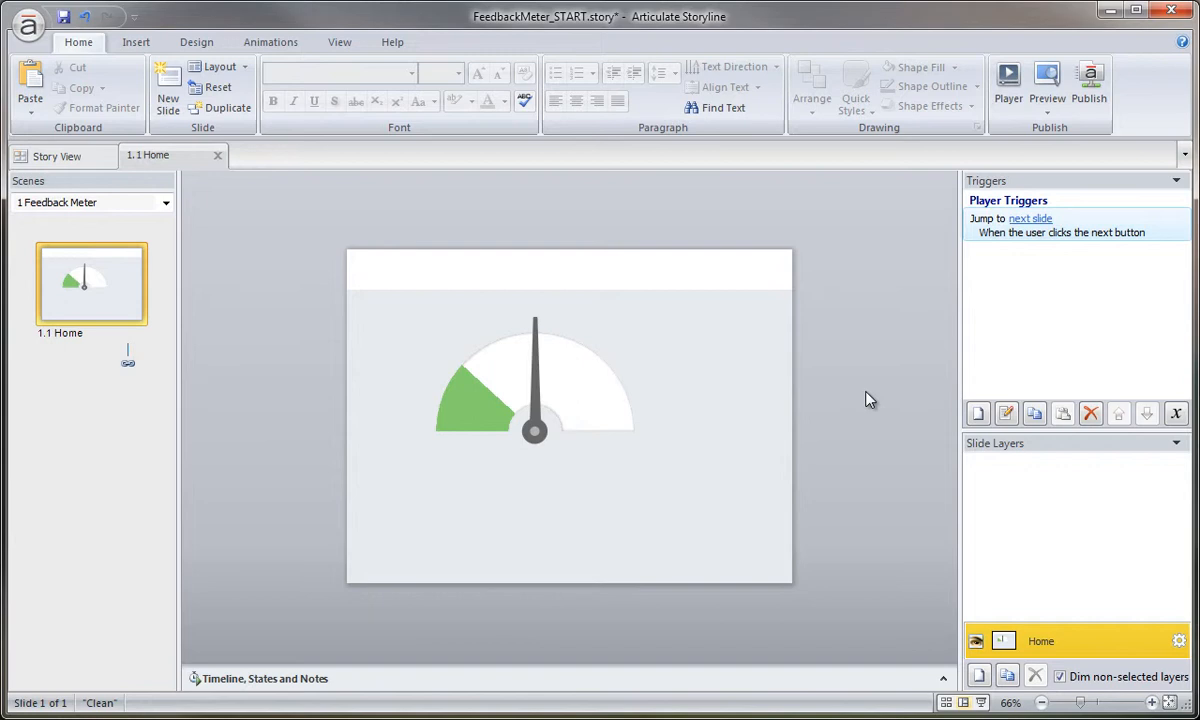
pyautogui.moveTo(600, 420)
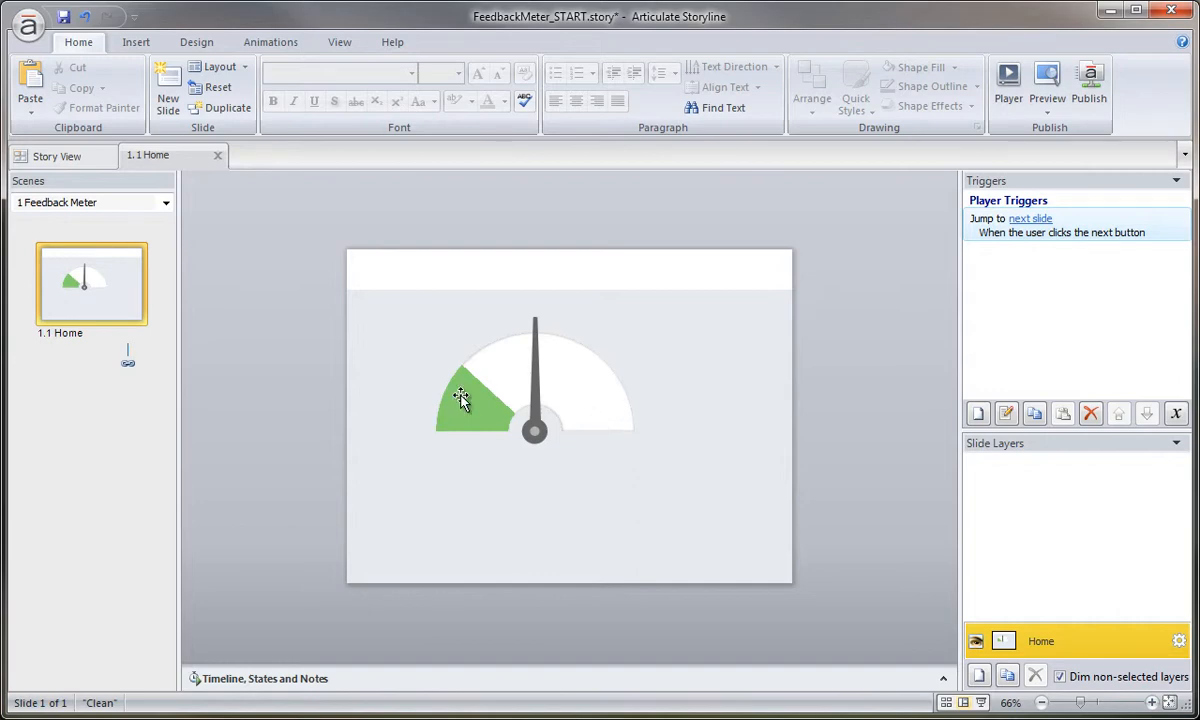
# - Close Calculator and draw a horizontal Line shape through the gauge's needle pivot
pyautogui.click(460, 395)
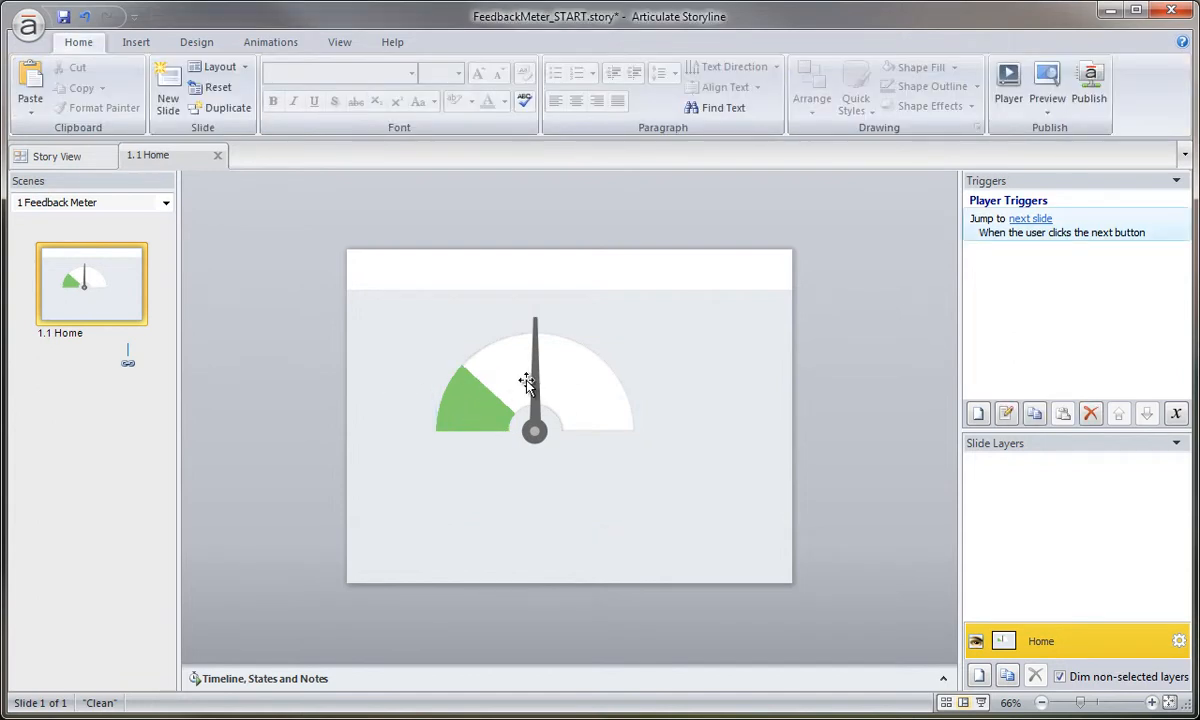
pyautogui.moveTo(615, 378)
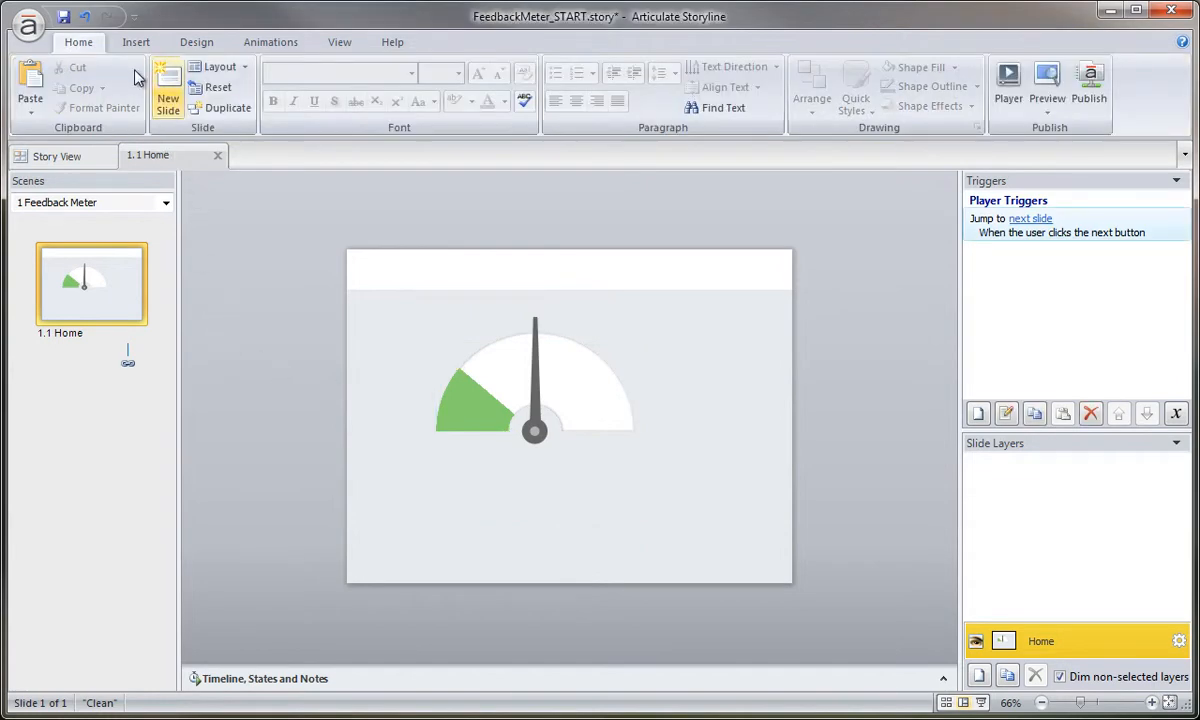
pyautogui.click(135, 42)
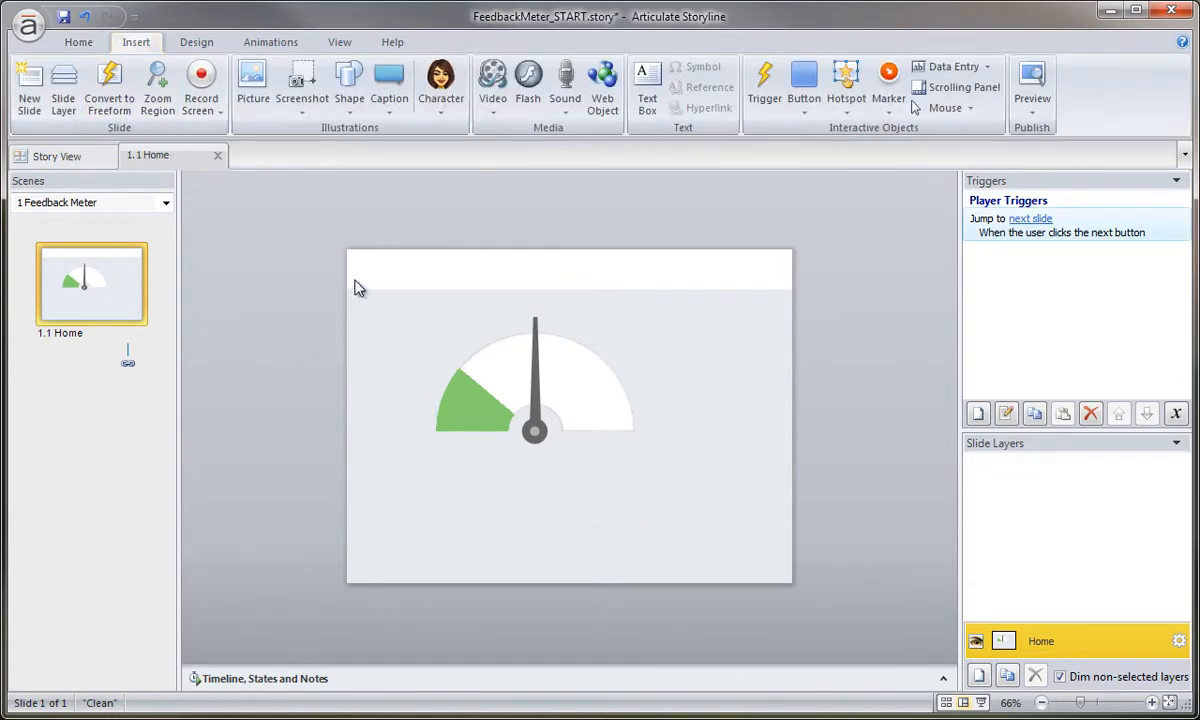
pyautogui.click(348, 80)
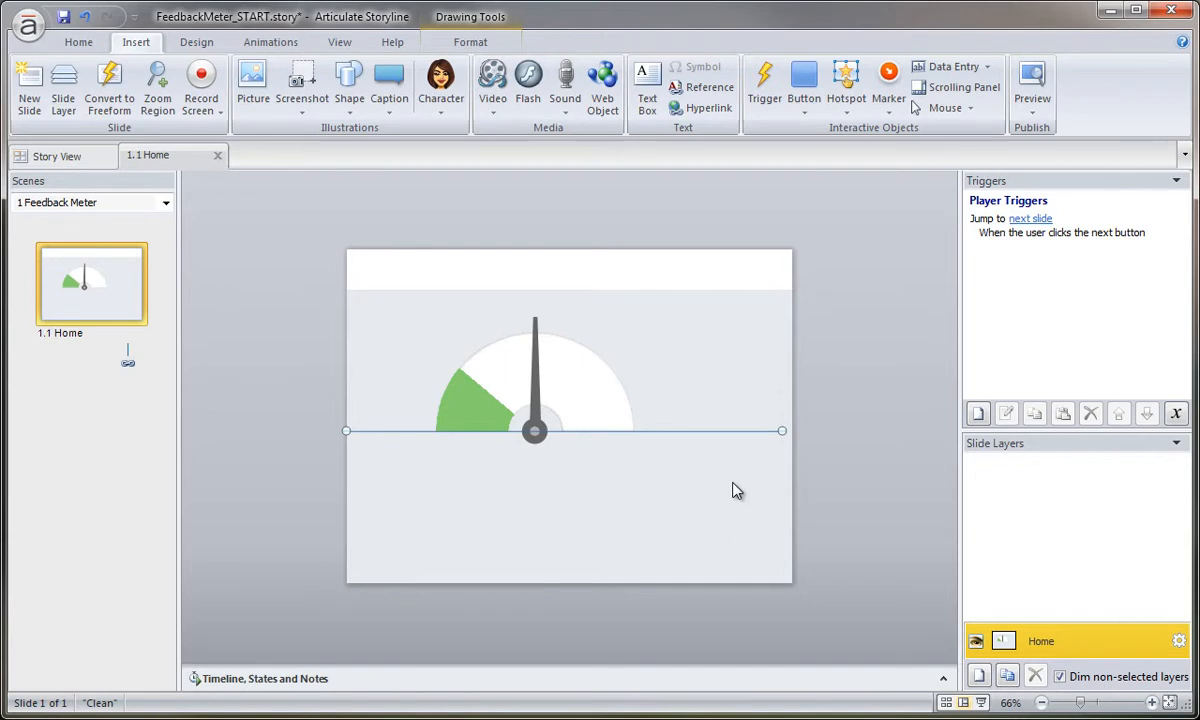
# - Give the horizontal pivot line a dark grey outline, after briefly trying light grey
pyautogui.click(737, 490)
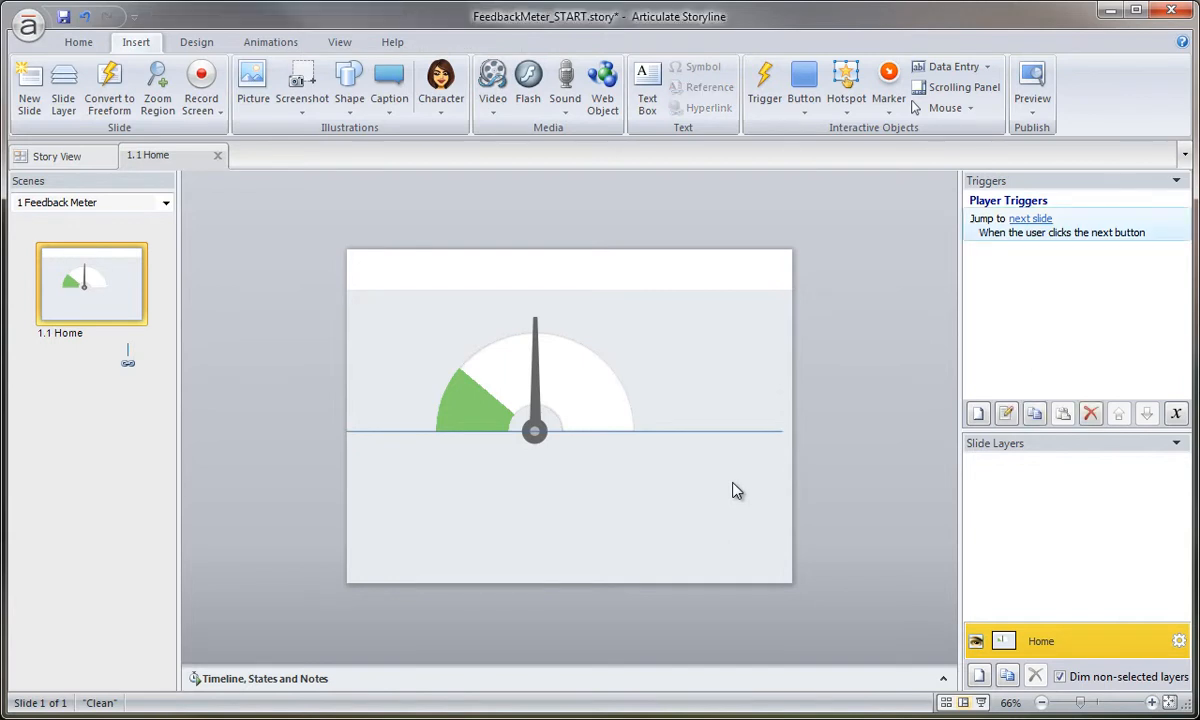
pyautogui.moveTo(737, 437)
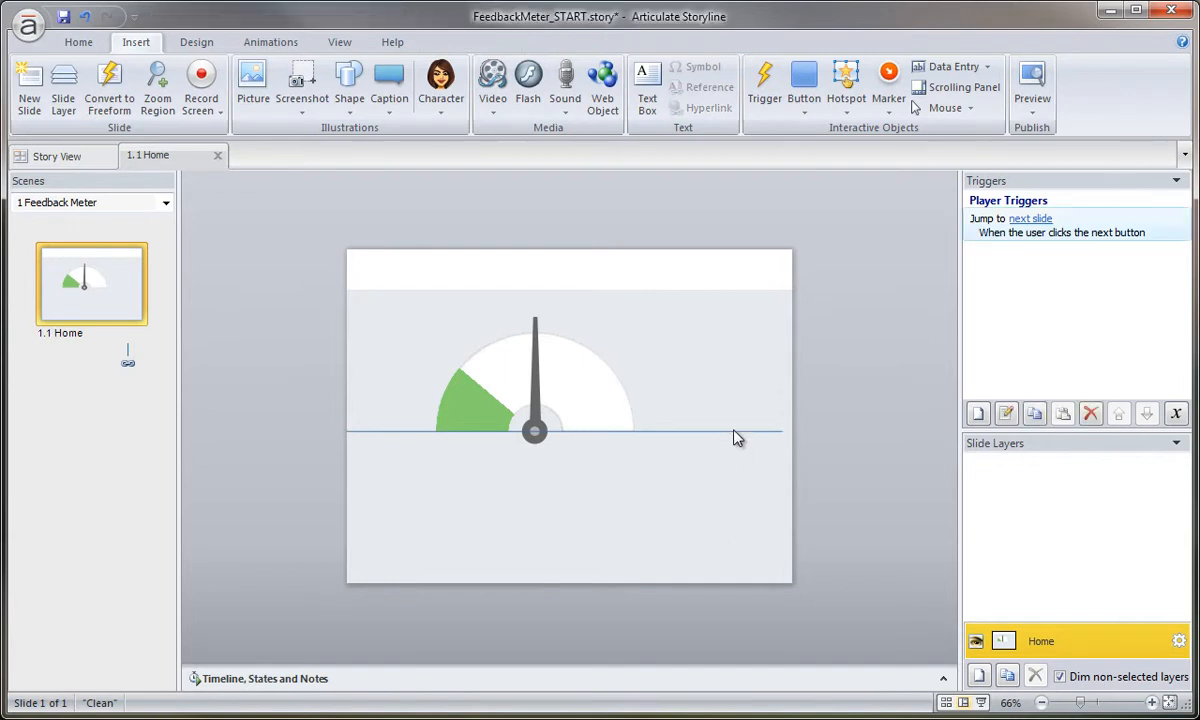
pyautogui.click(735, 432)
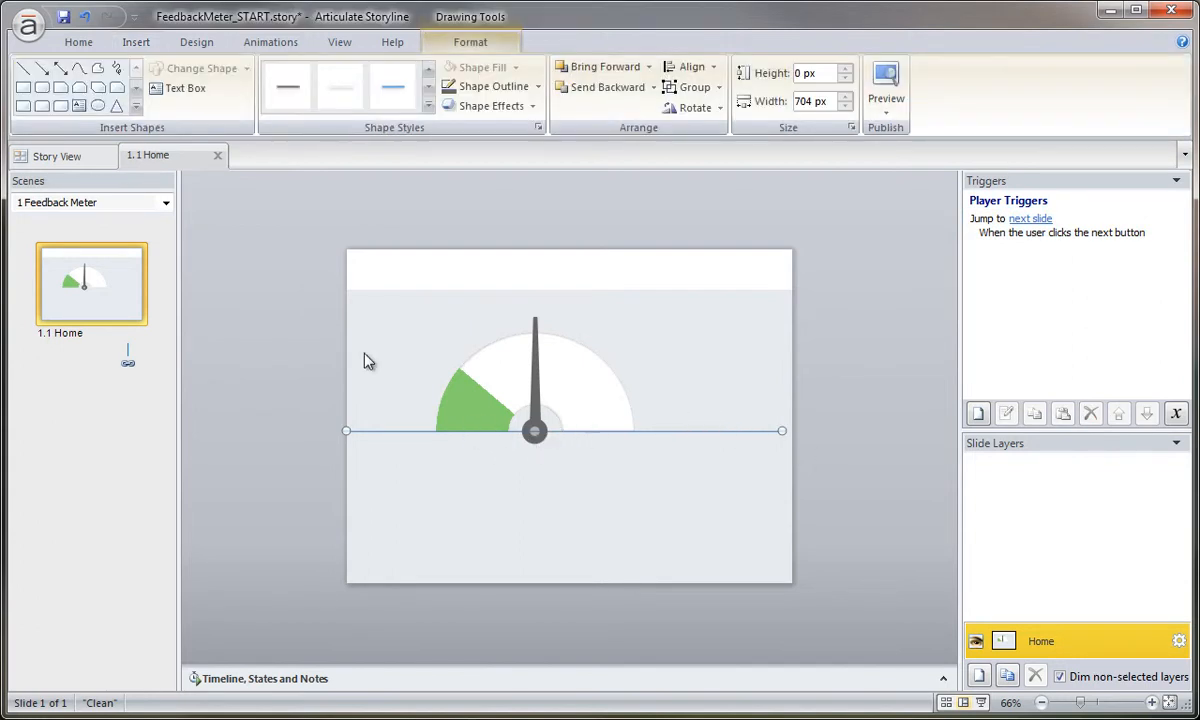
pyautogui.click(491, 86)
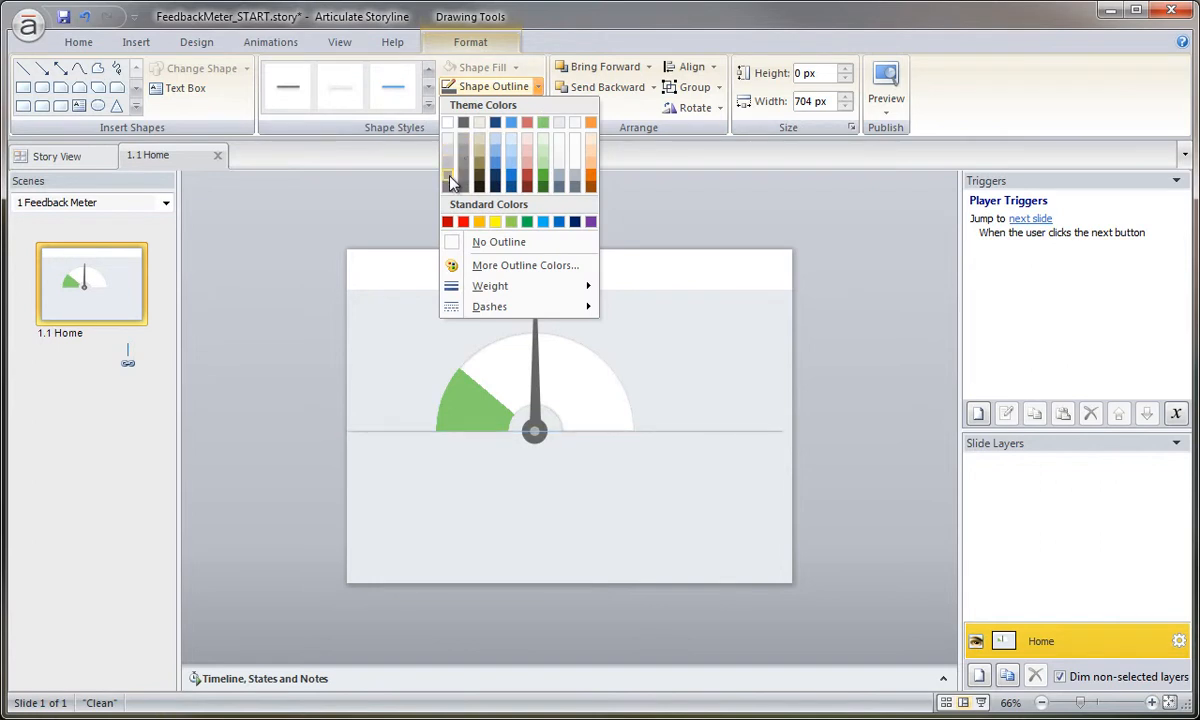
pyautogui.click(307, 281)
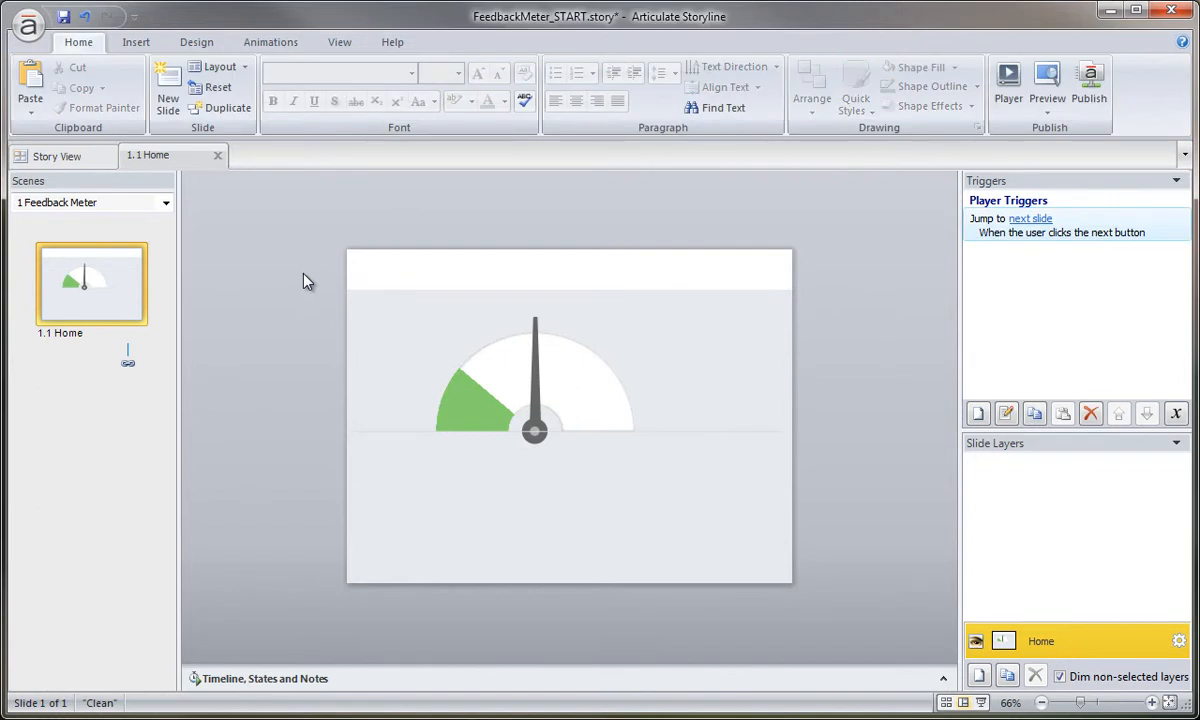
pyautogui.moveTo(750, 476)
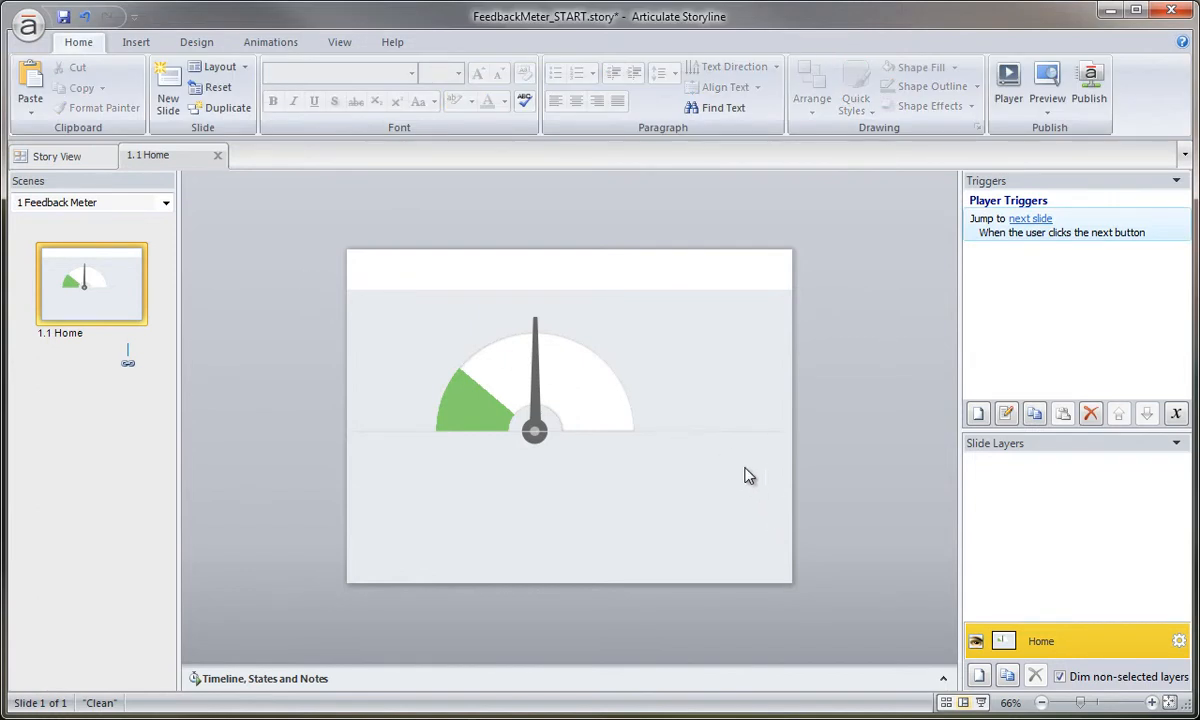
pyautogui.click(565, 430)
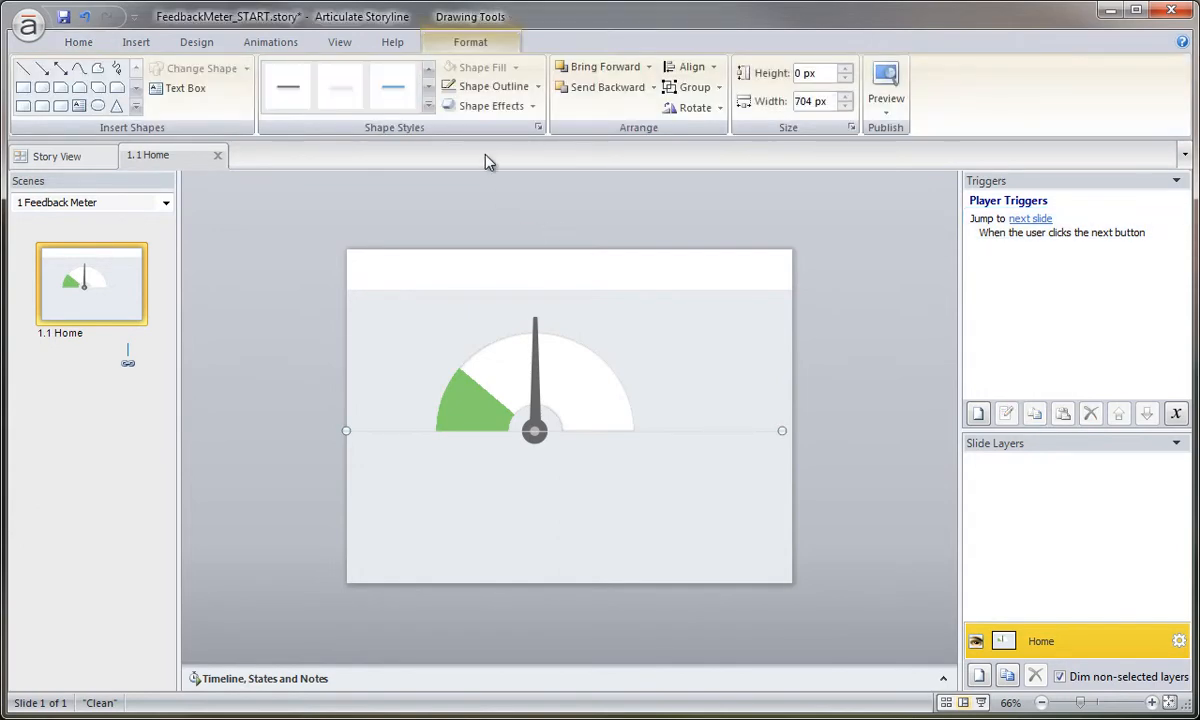
pyautogui.click(489, 86)
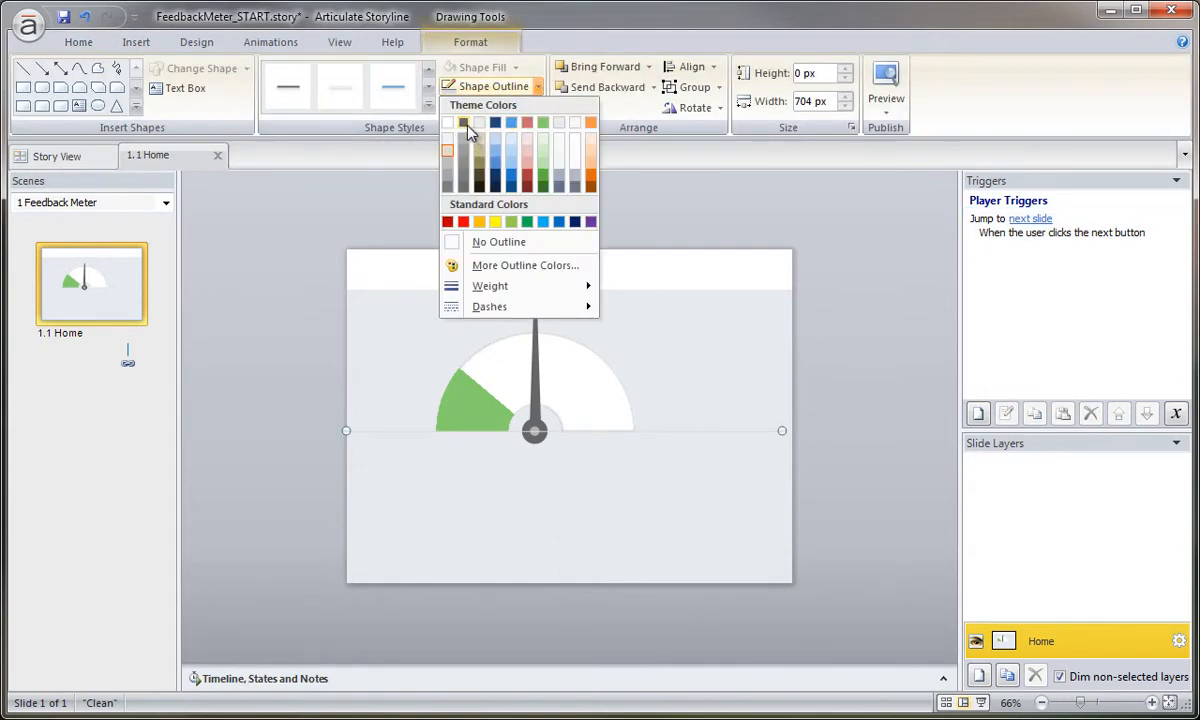
pyautogui.click(498, 241)
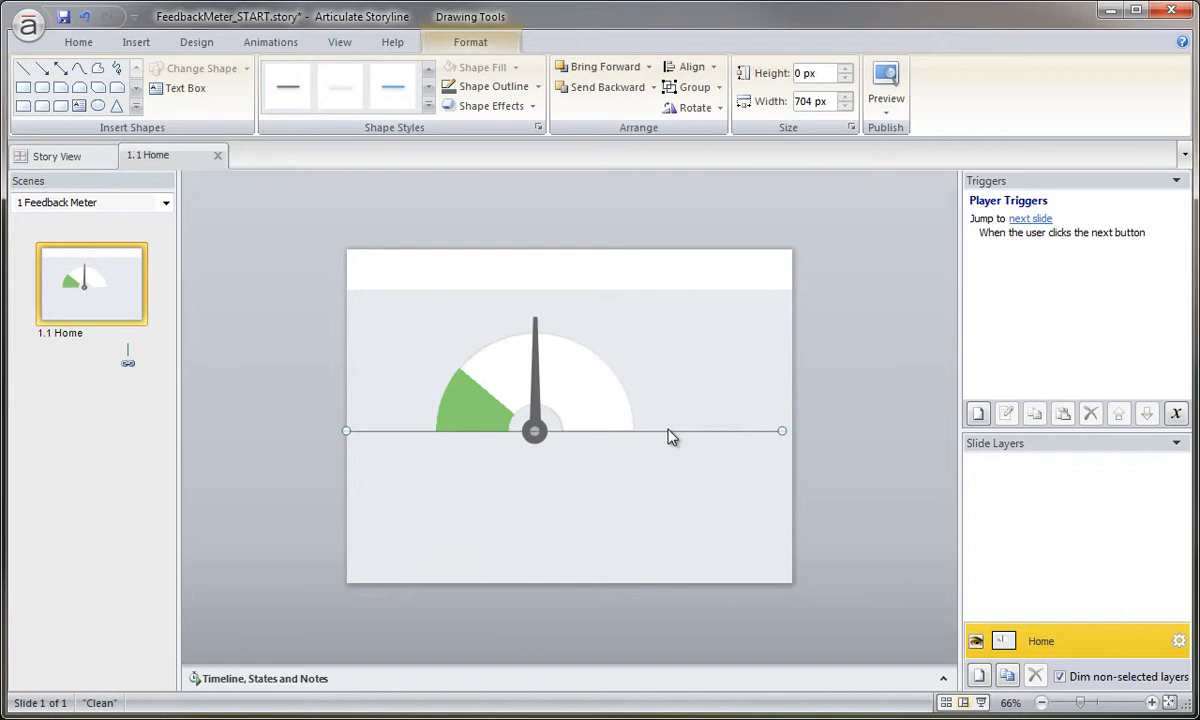
pyautogui.moveTo(670, 431)
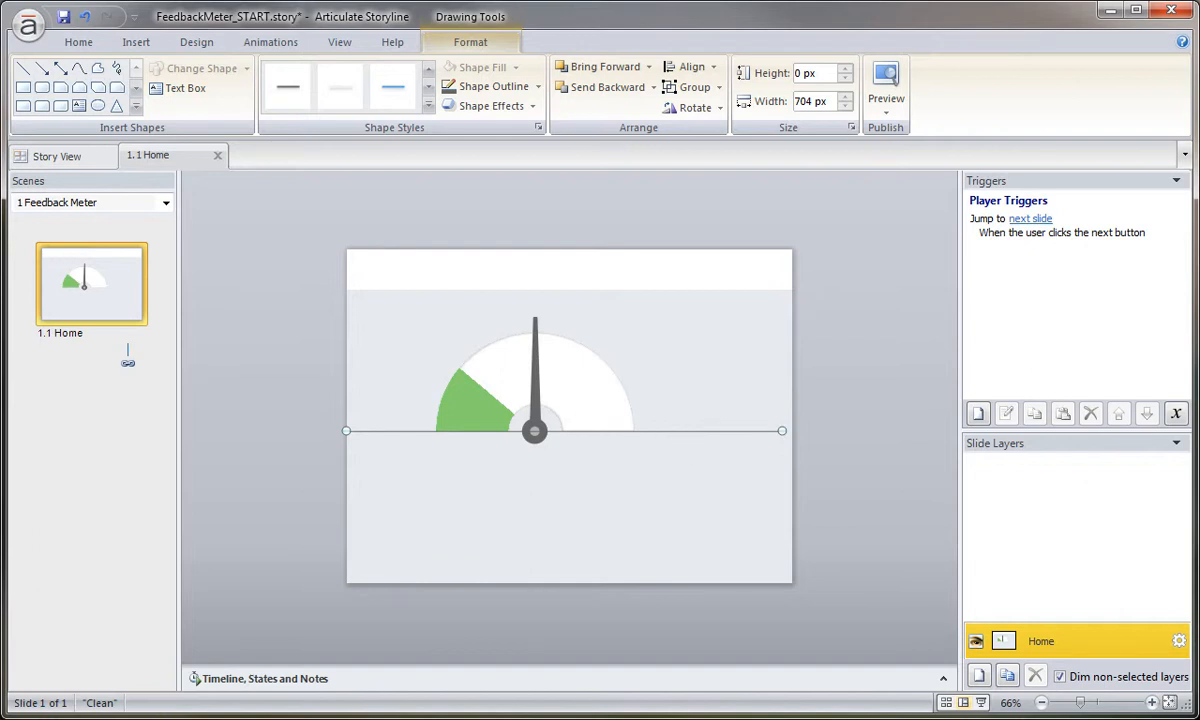
pyautogui.moveTo(558, 530)
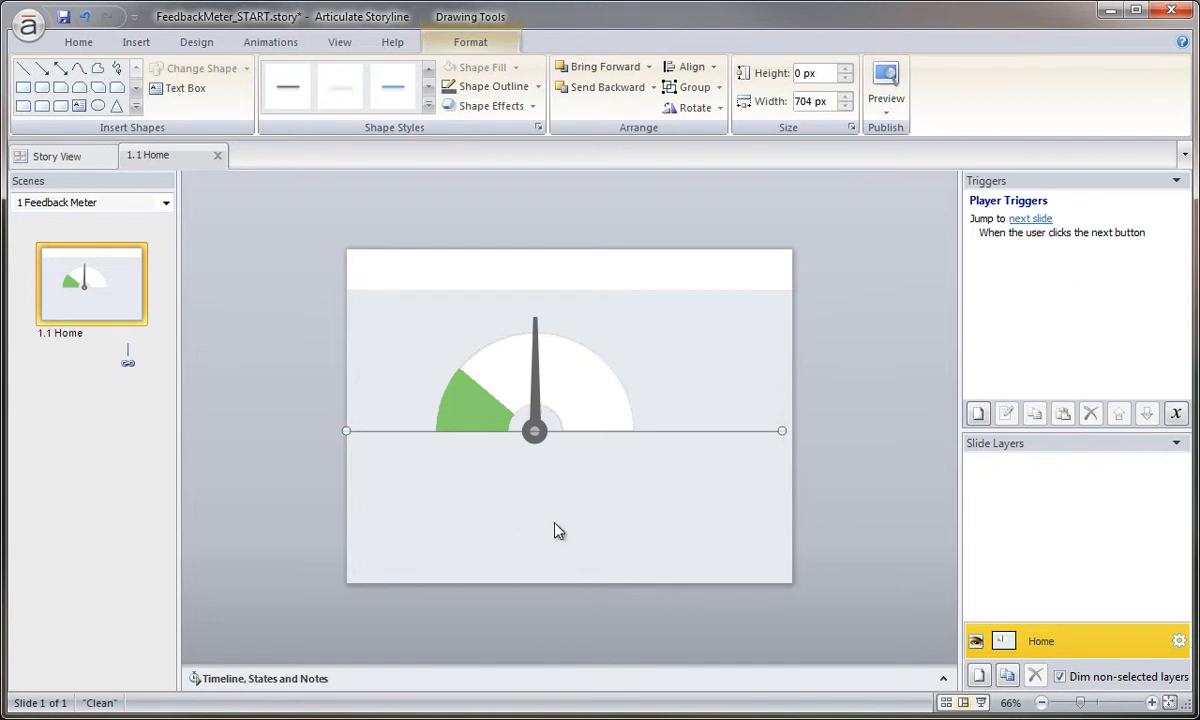
pyautogui.moveTo(538, 605)
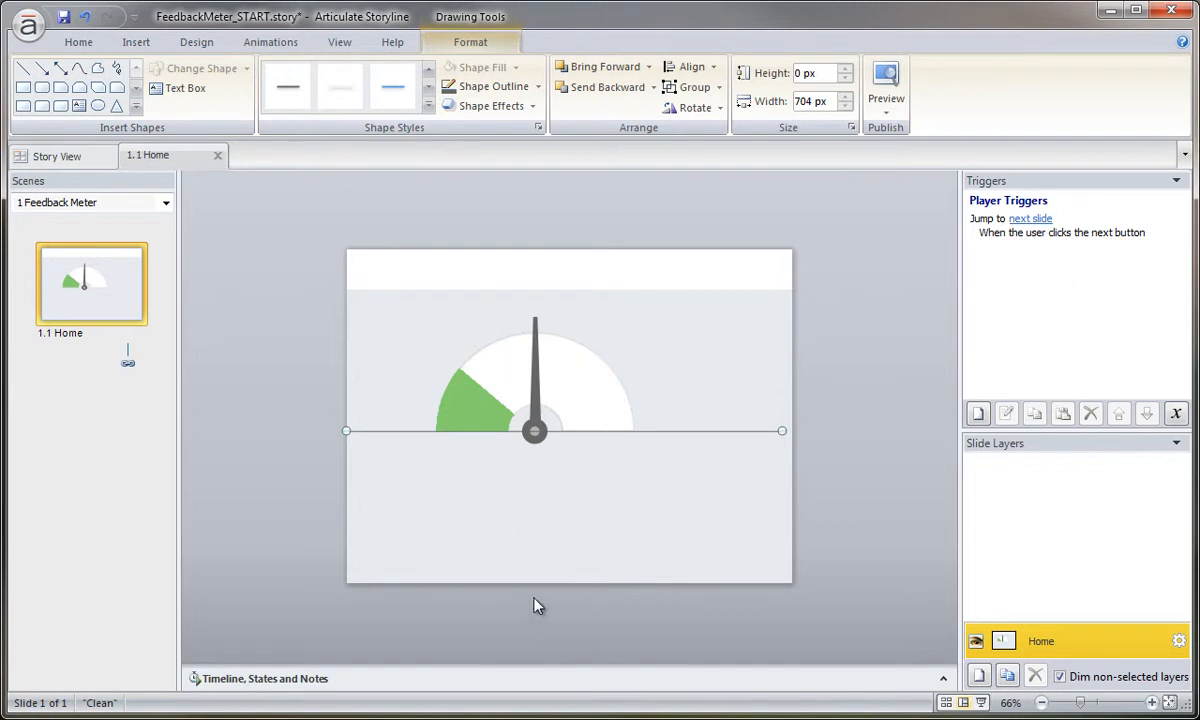
pyautogui.moveTo(390, 437)
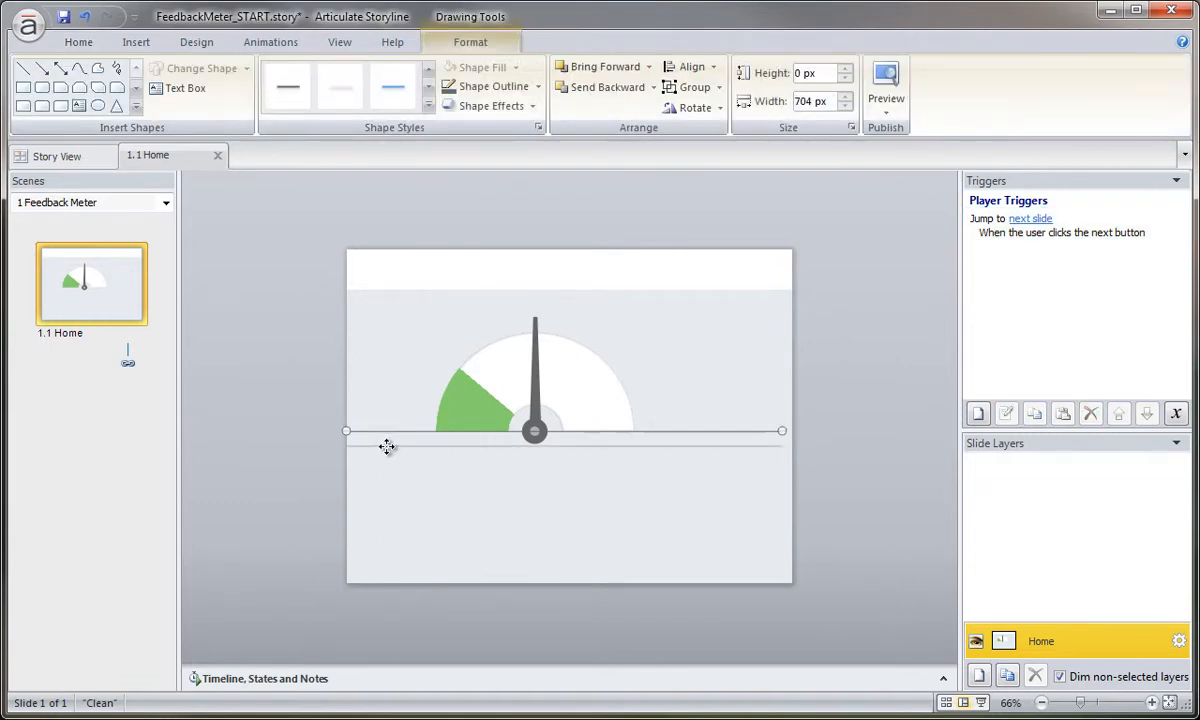
# - Duplicate the horizontal line and set the copy's rotation to 36 degrees
pyautogui.moveTo(387, 431); pyautogui.dragTo(400, 446)
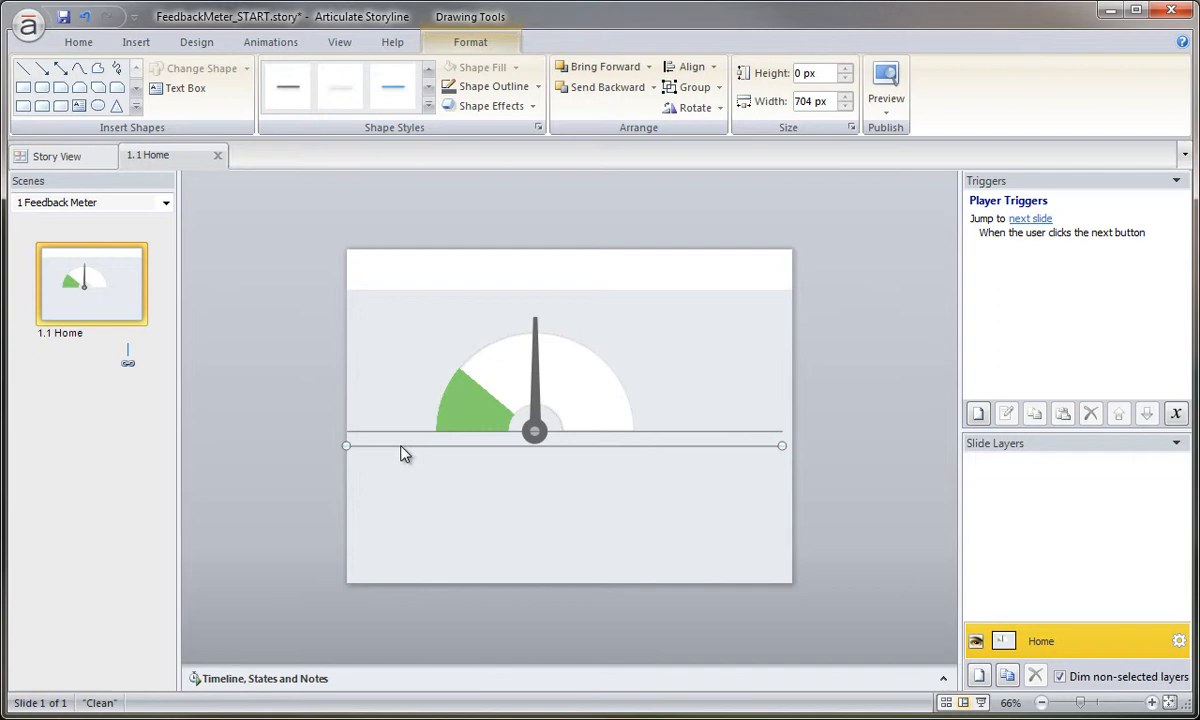
pyautogui.rightClick(405, 445)
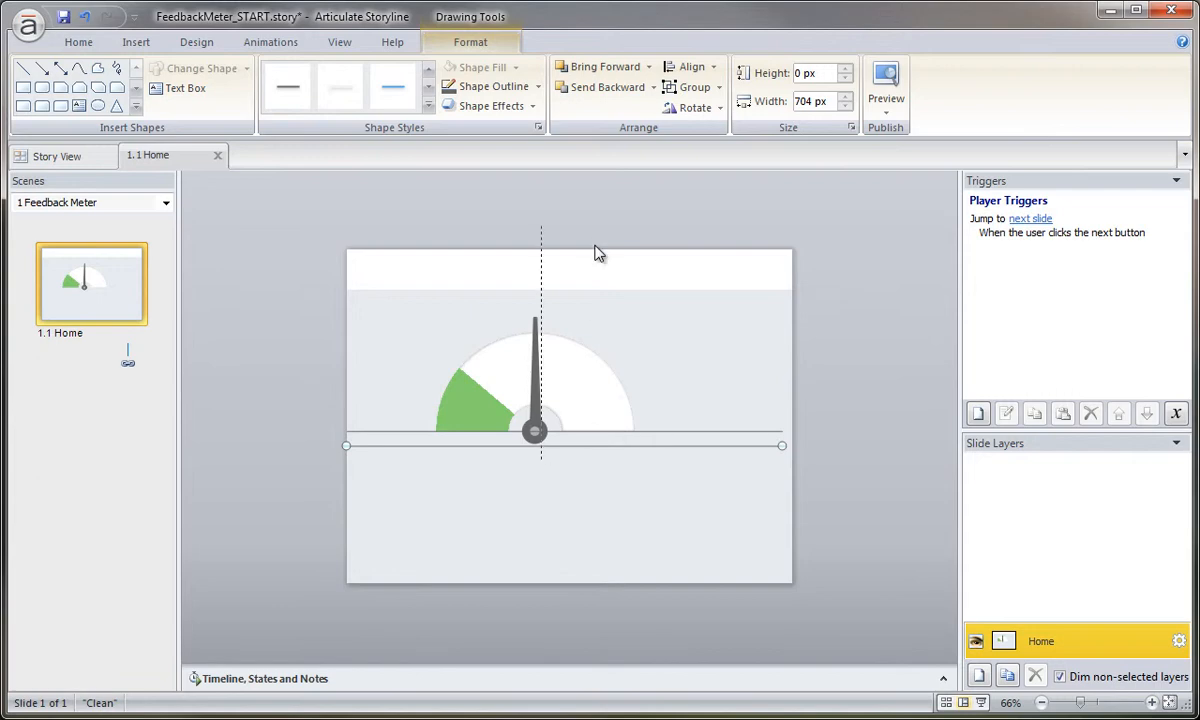
pyautogui.rightClick(585, 255)
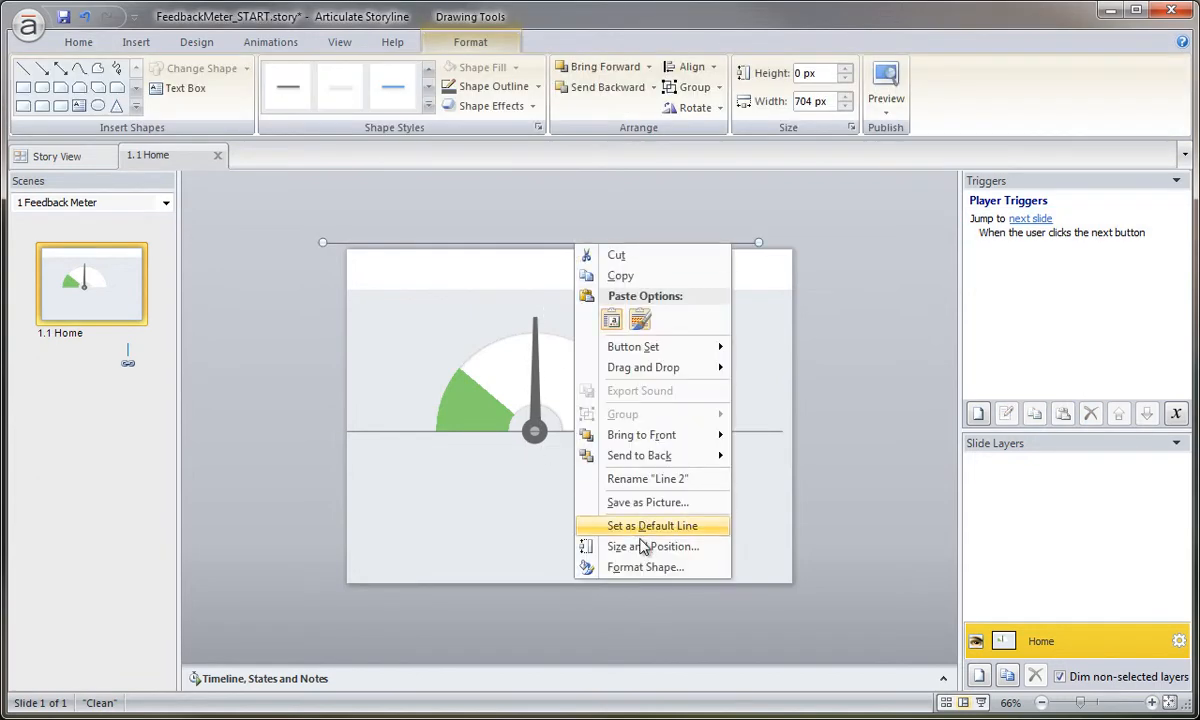
pyautogui.moveTo(670, 551)
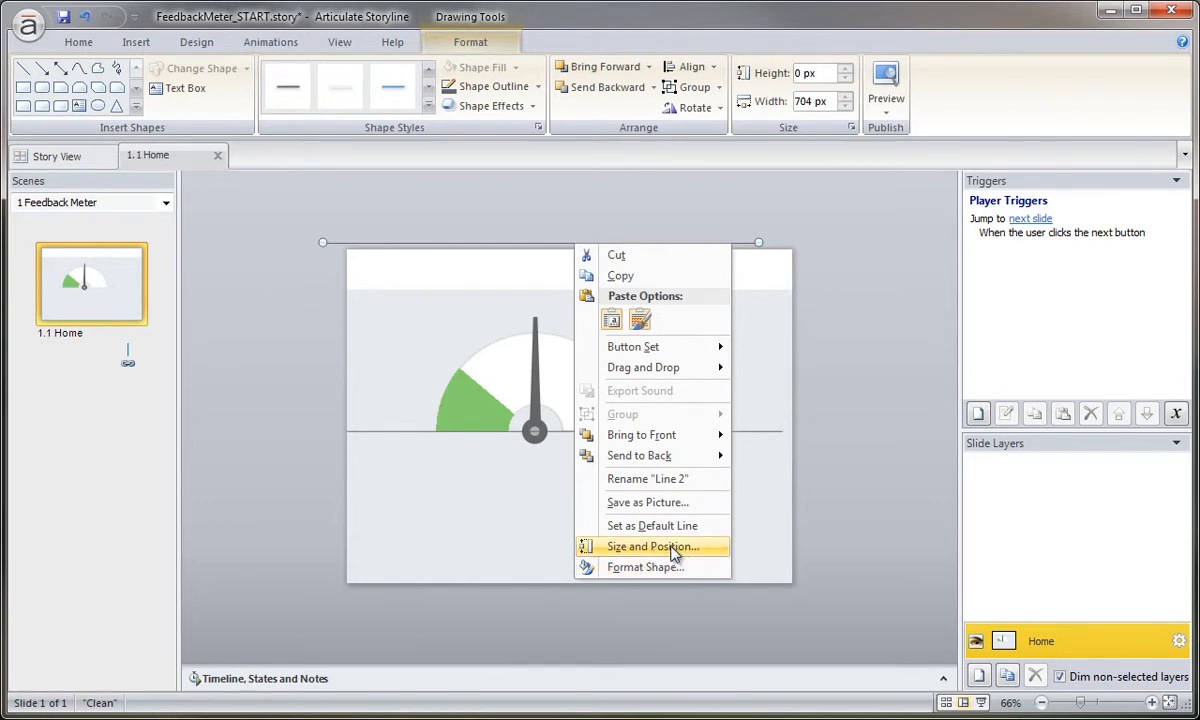
pyautogui.click(651, 546)
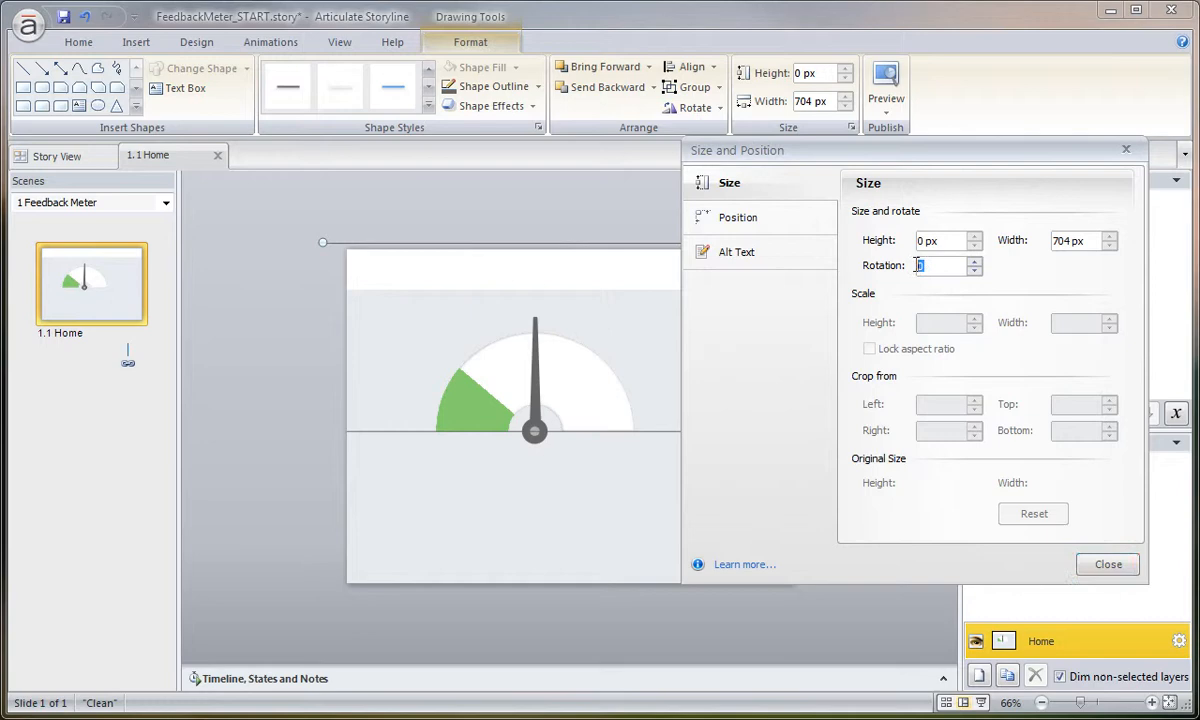
pyautogui.write('36')
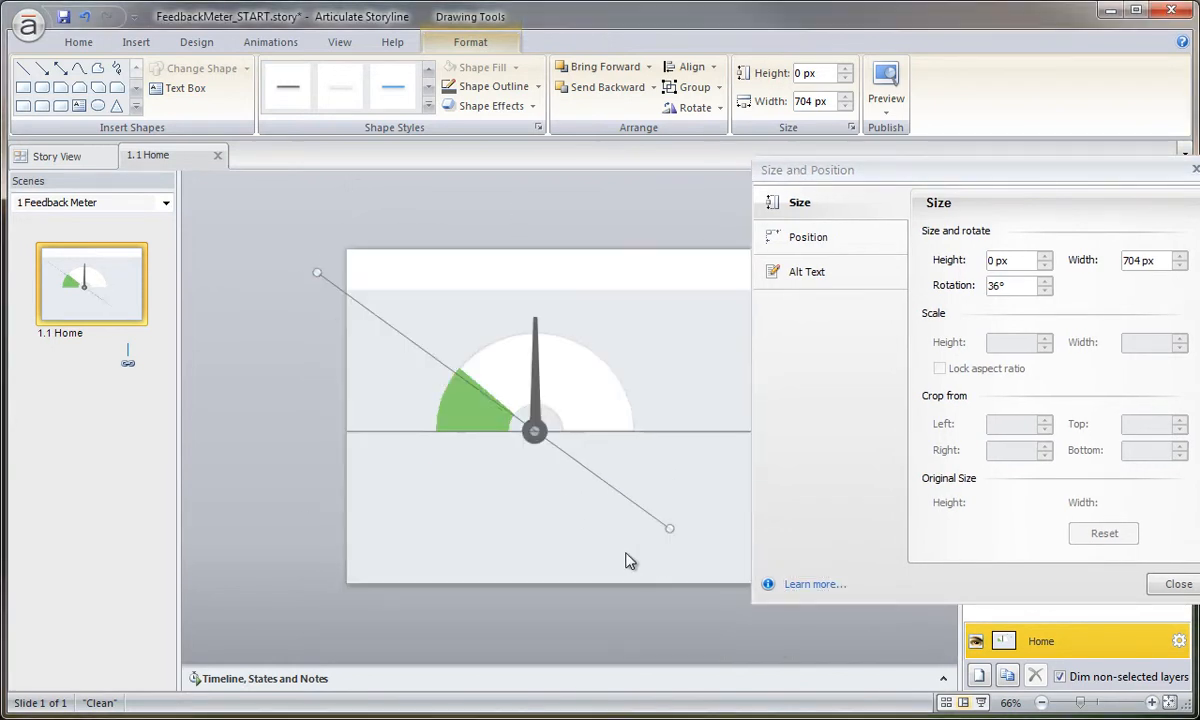
pyautogui.moveTo(350, 350)
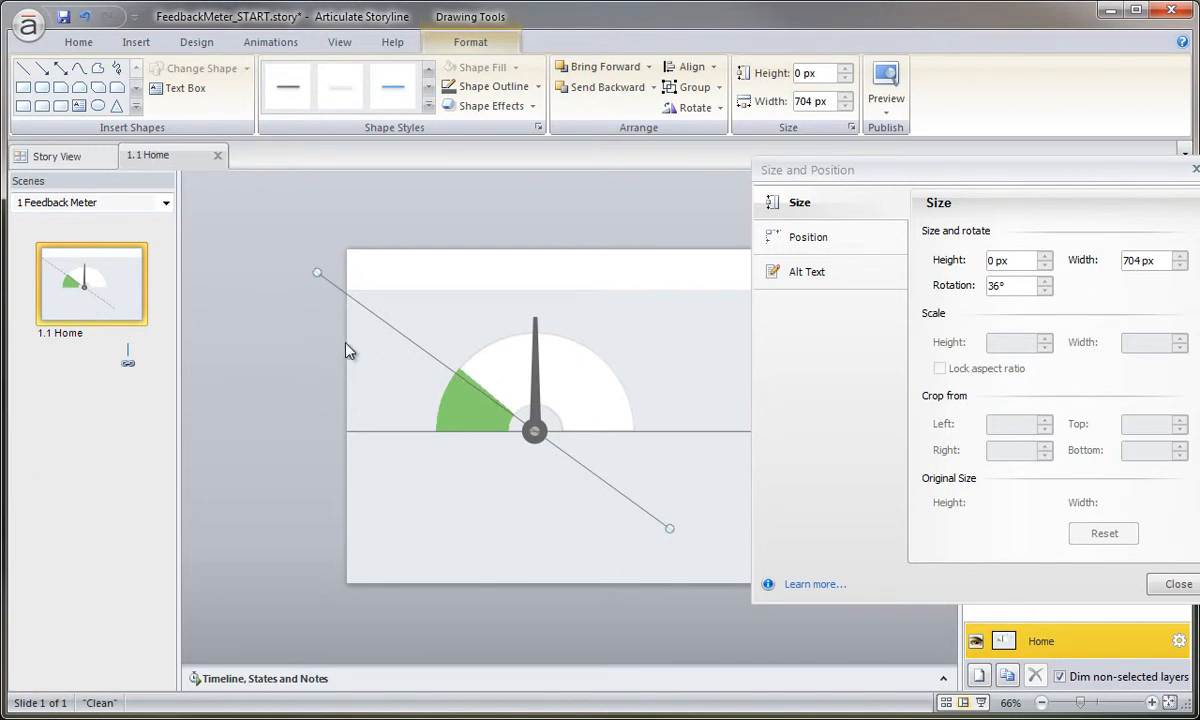
pyautogui.moveTo(402, 345)
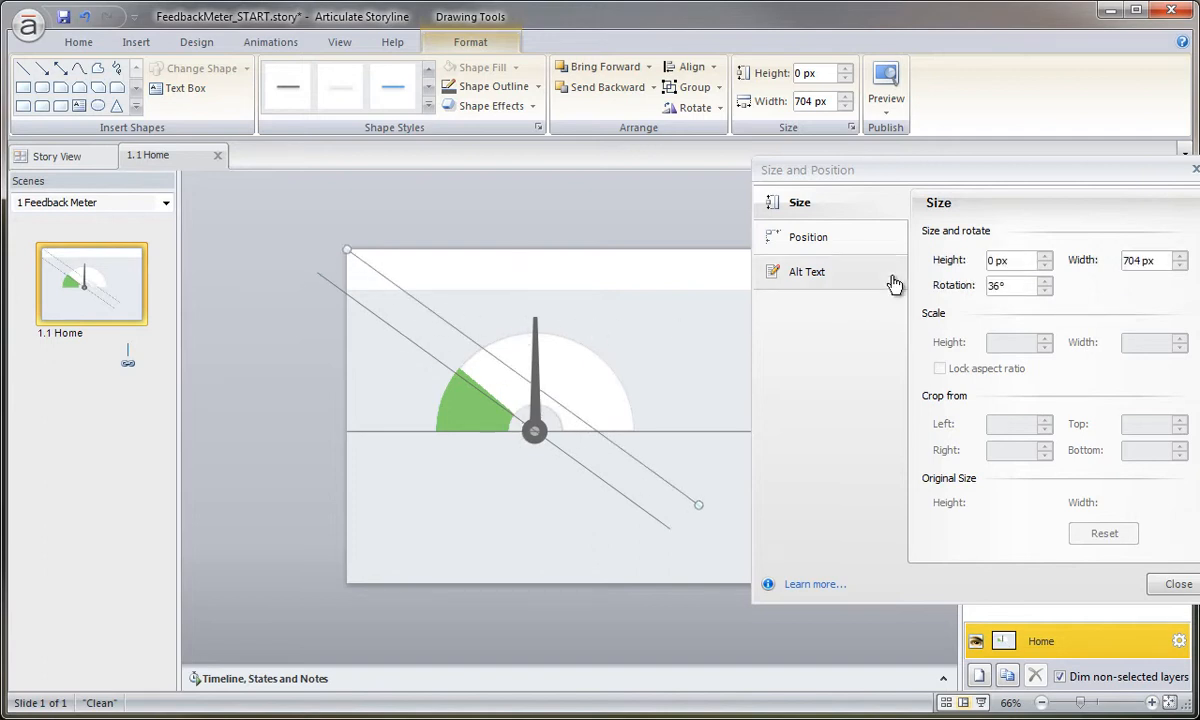
# - Set another copy's rotation to 72 degrees
pyautogui.tripleClick(1013, 285)
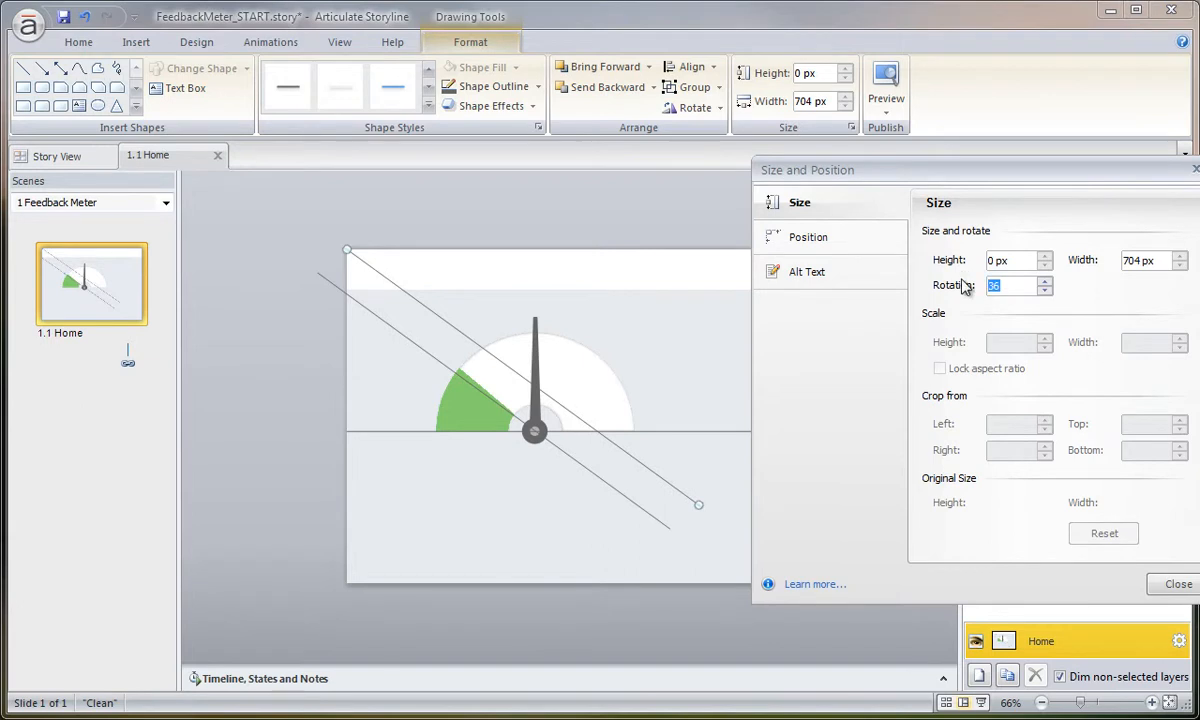
pyautogui.write('72°')
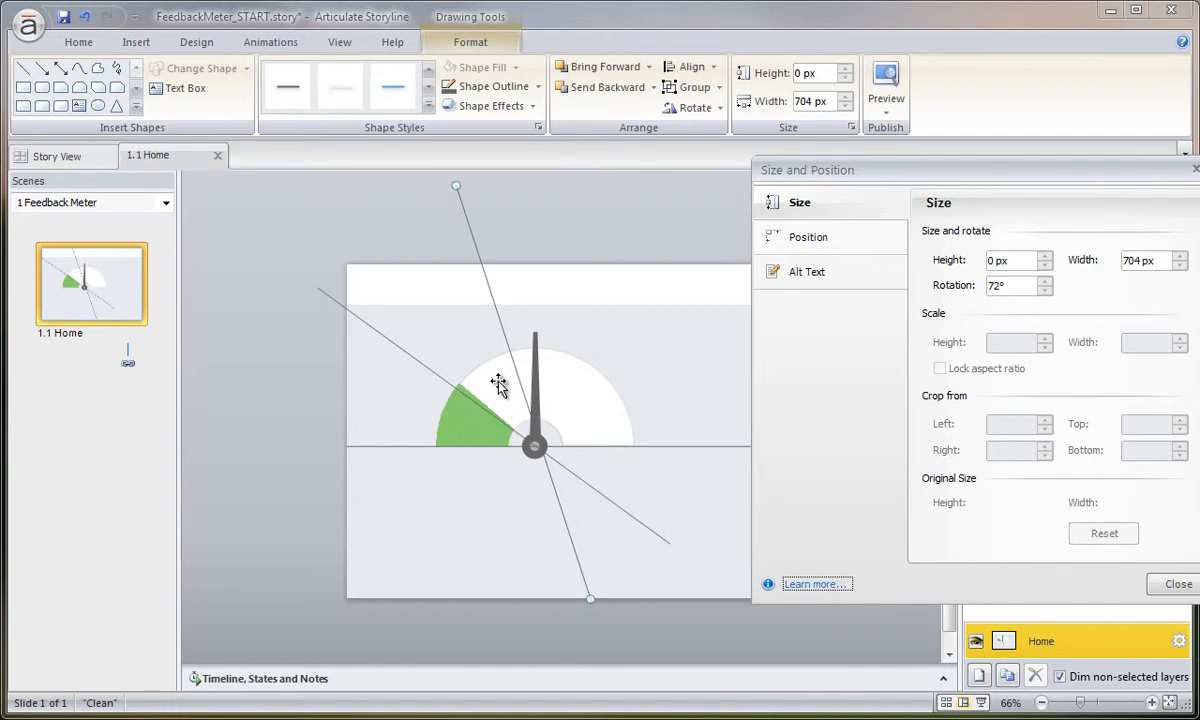
pyautogui.moveTo(789, 272)
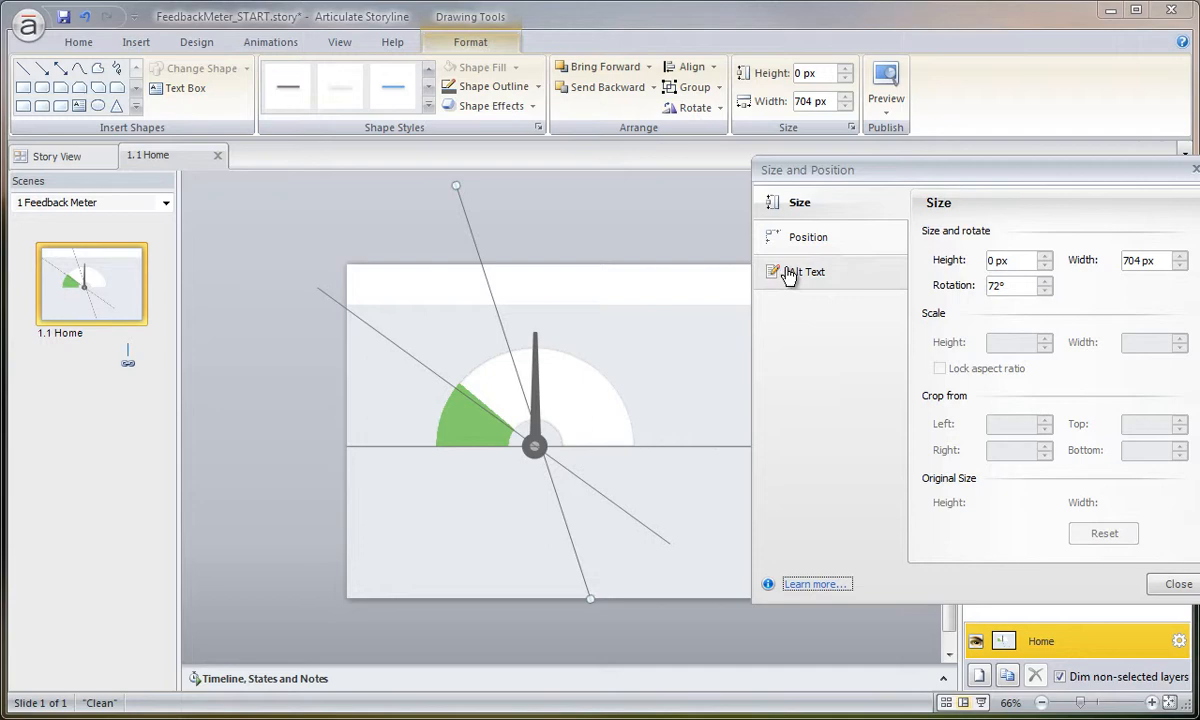
pyautogui.click(1177, 584)
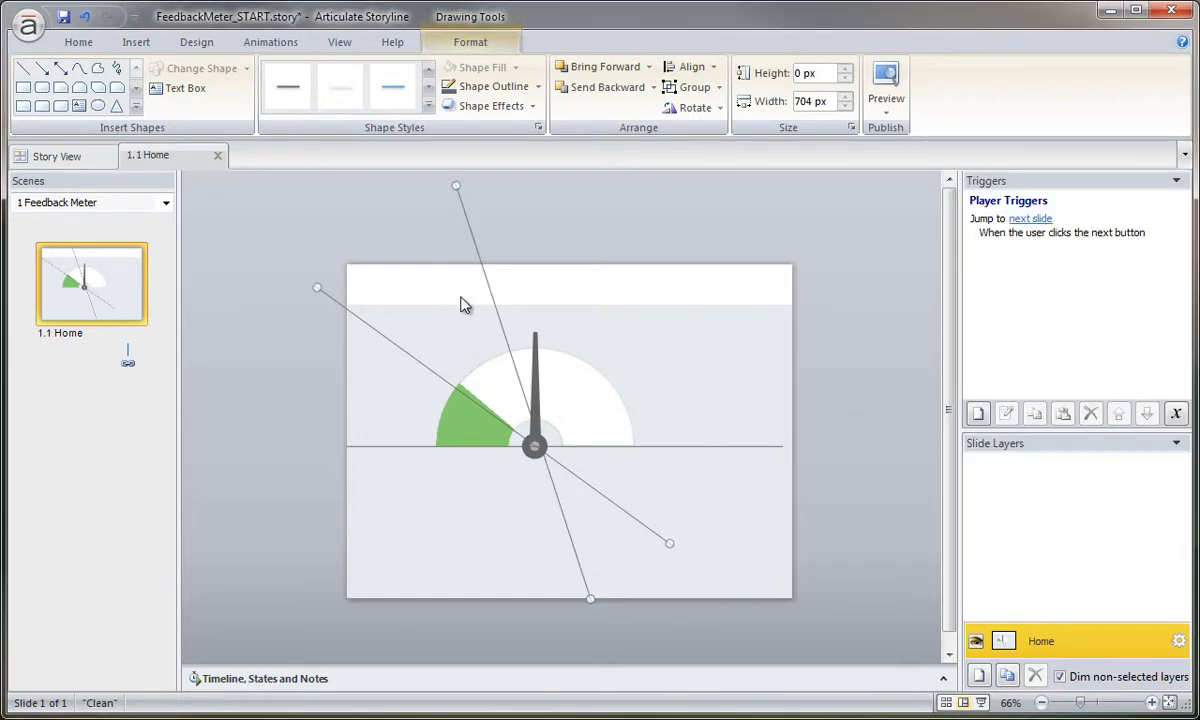
pyautogui.moveTo(470, 303)
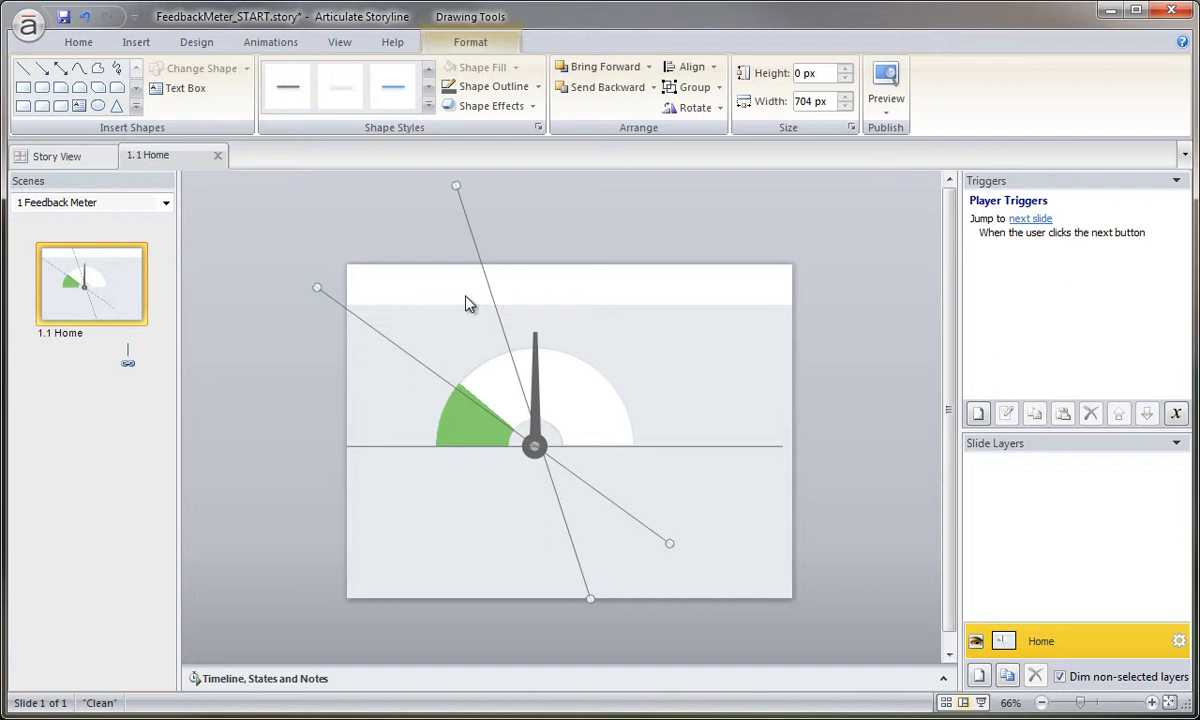
pyautogui.moveTo(483, 285)
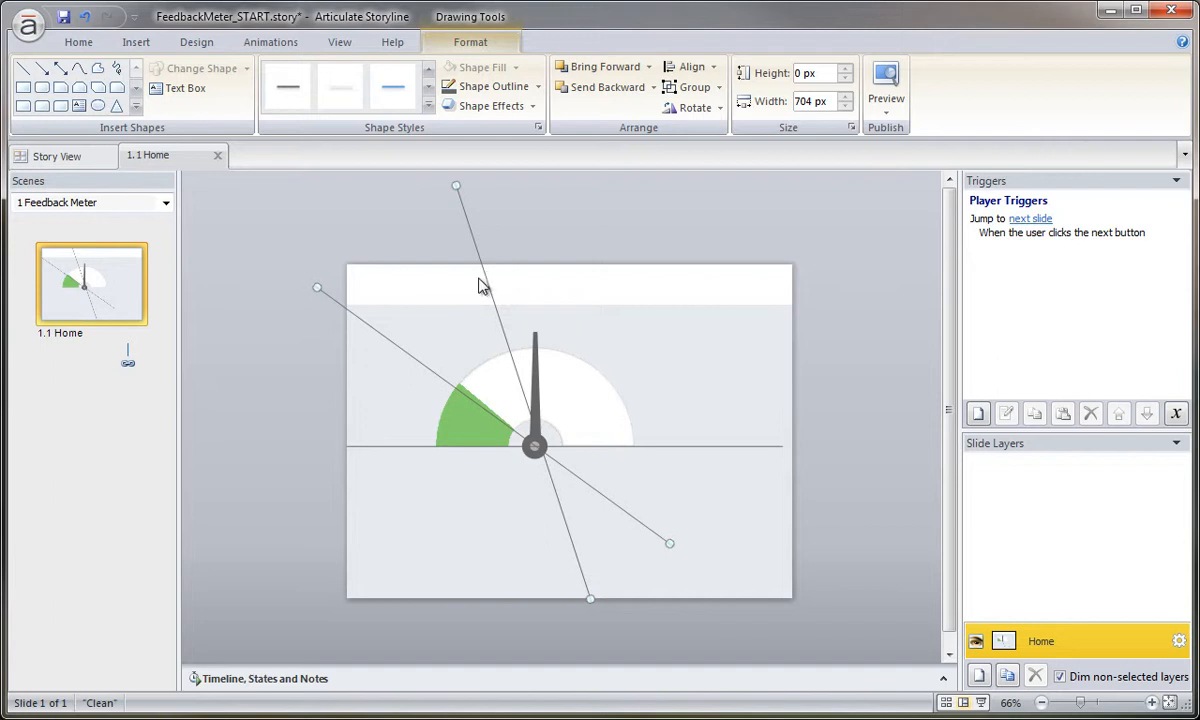
pyautogui.moveTo(490, 283)
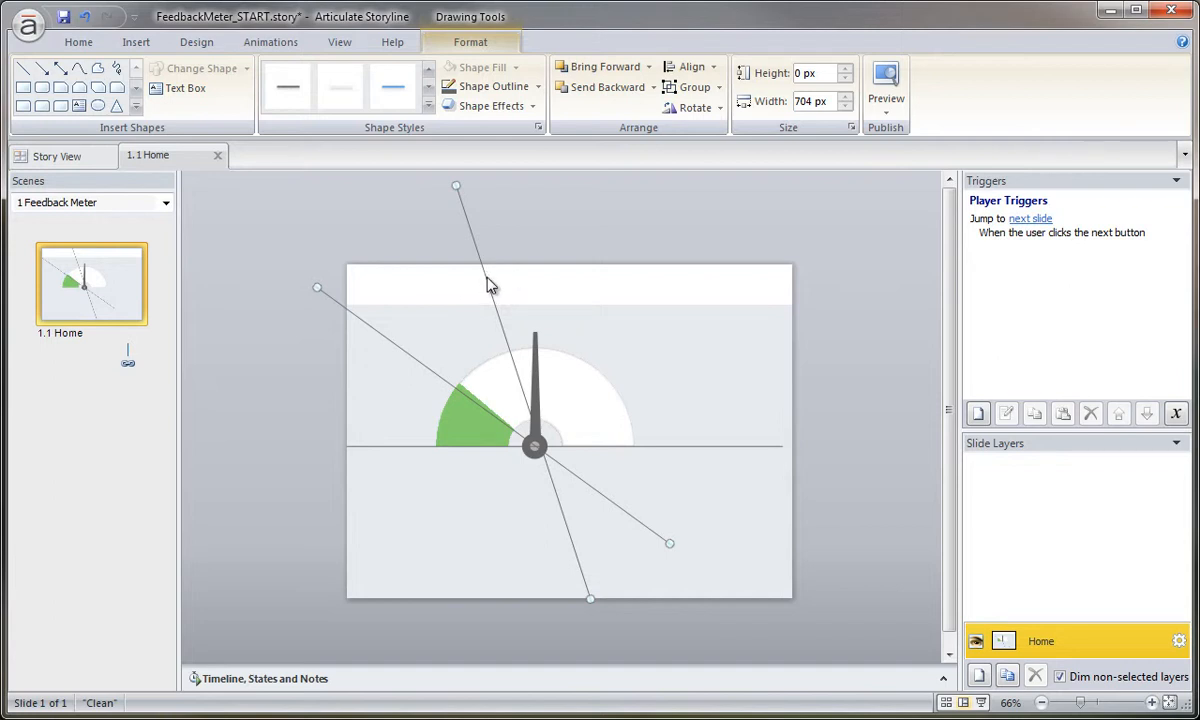
pyautogui.moveTo(483, 294)
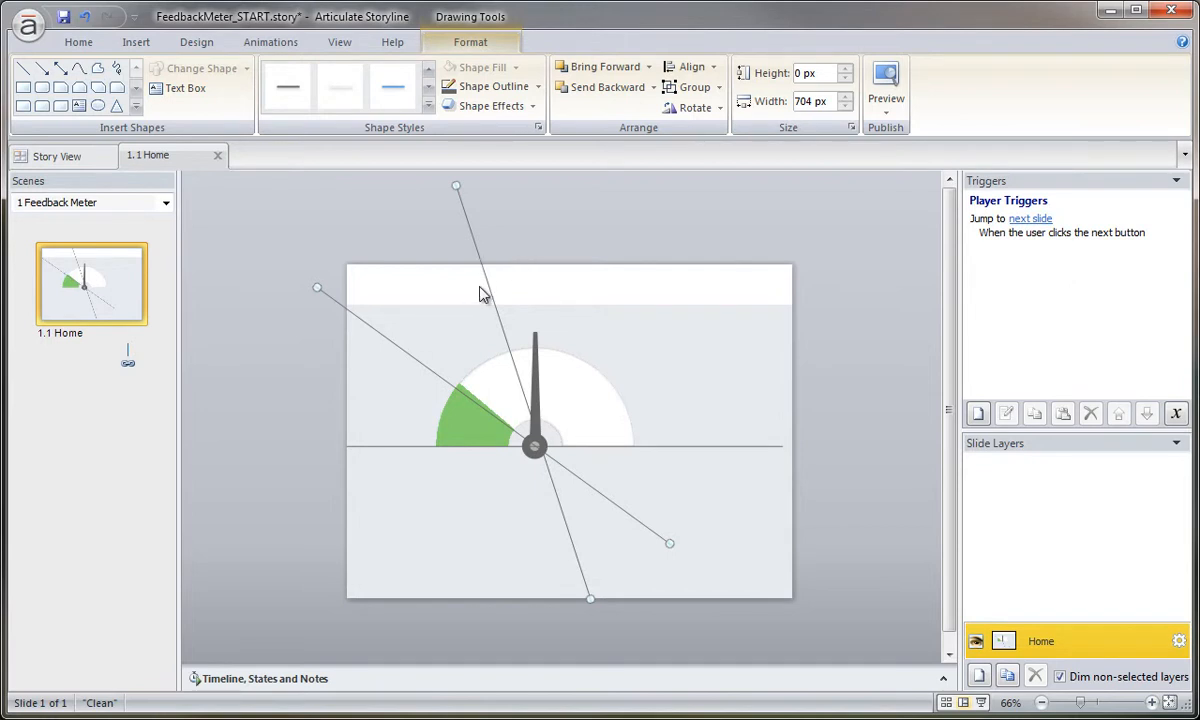
# - Paste copies of the rotated lines as two more spokes, then bring up the Timeline
pyautogui.click(691, 108)
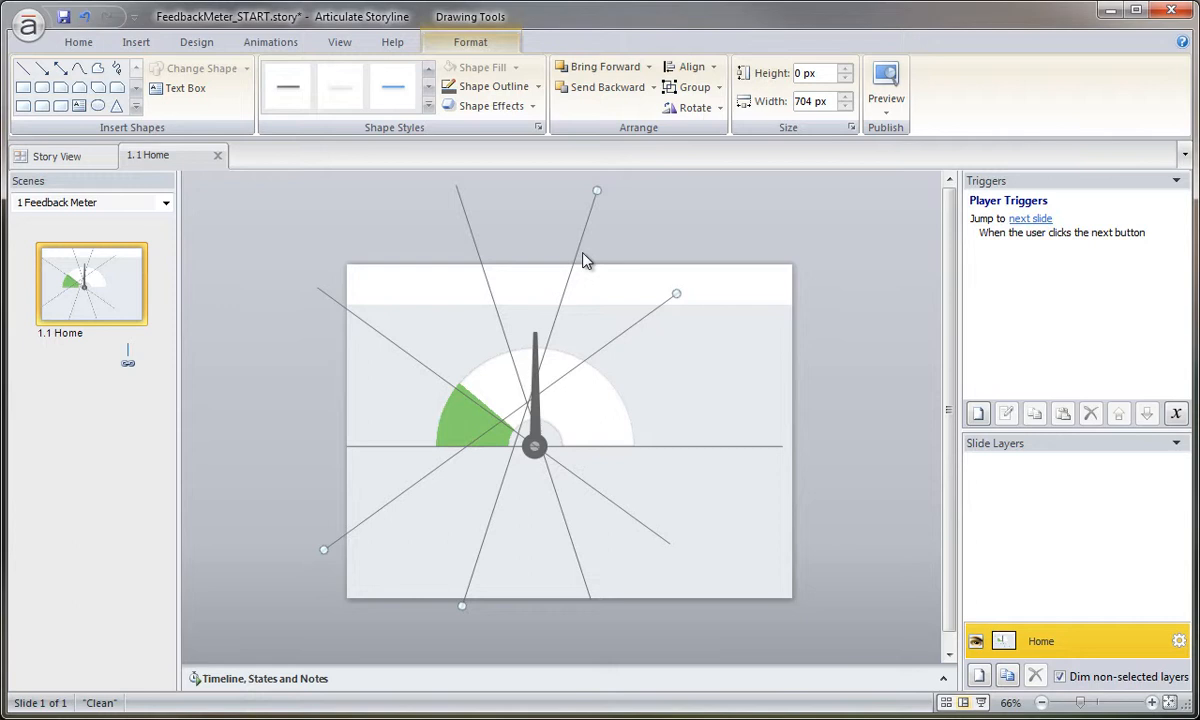
pyautogui.moveTo(610, 270)
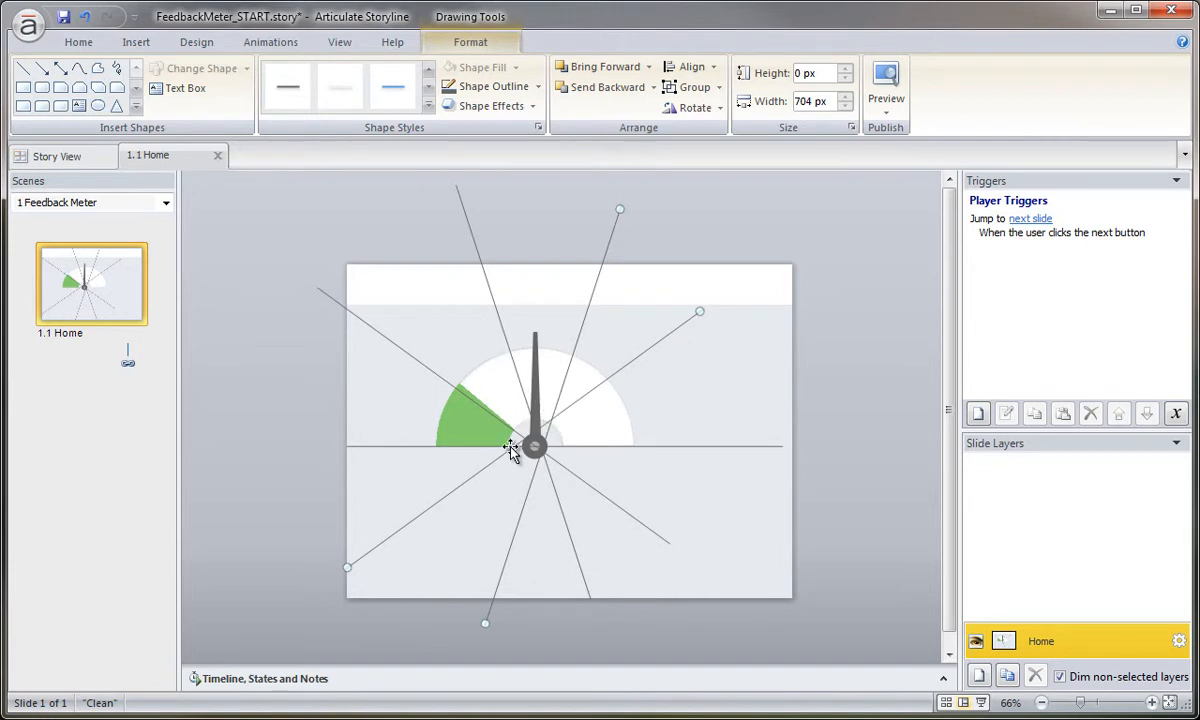
pyautogui.moveTo(520, 502)
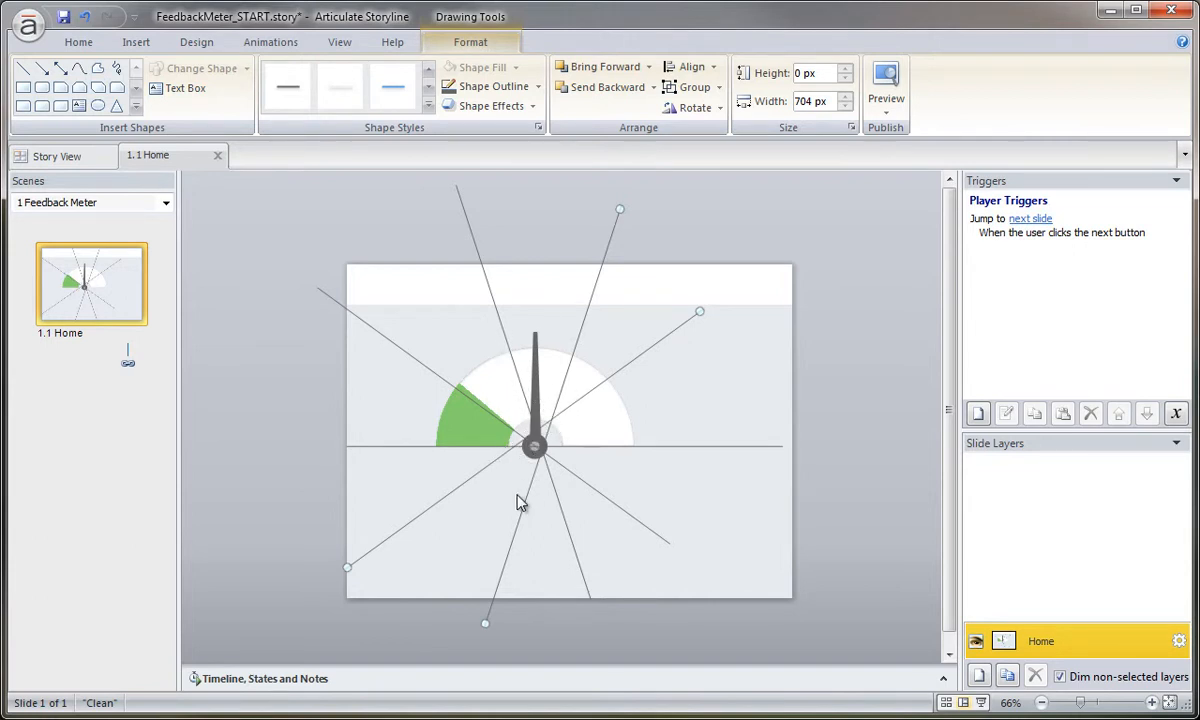
pyautogui.moveTo(505, 393)
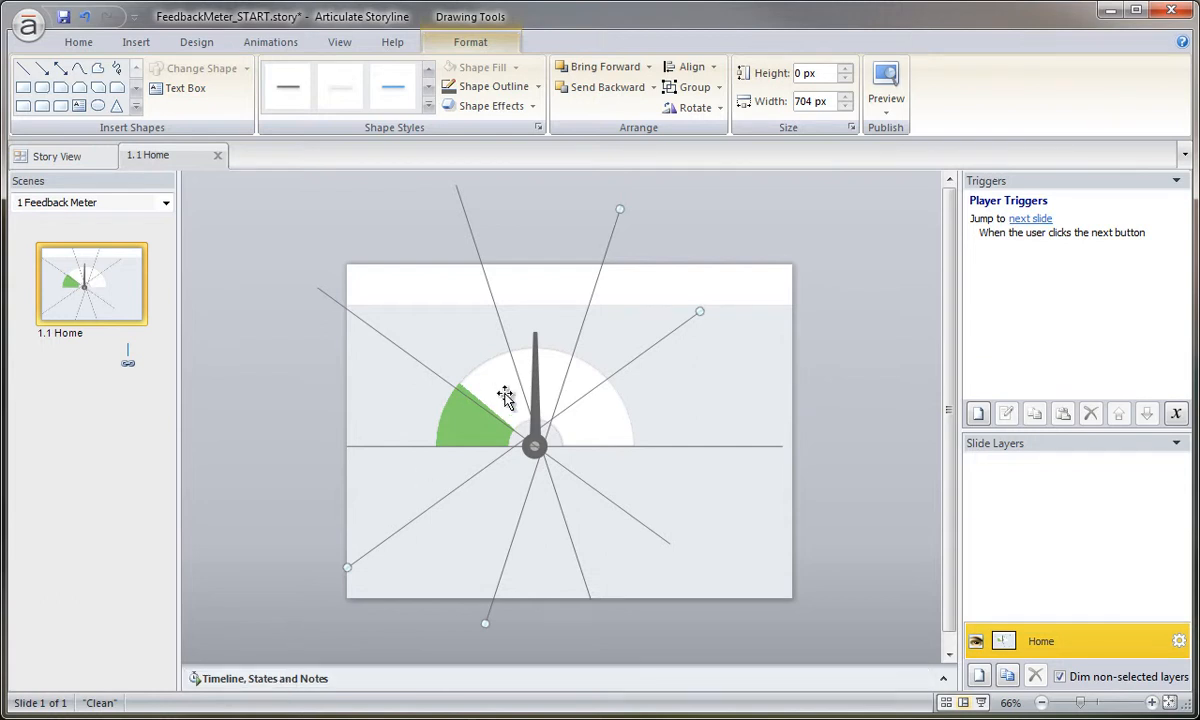
pyautogui.click(265, 678)
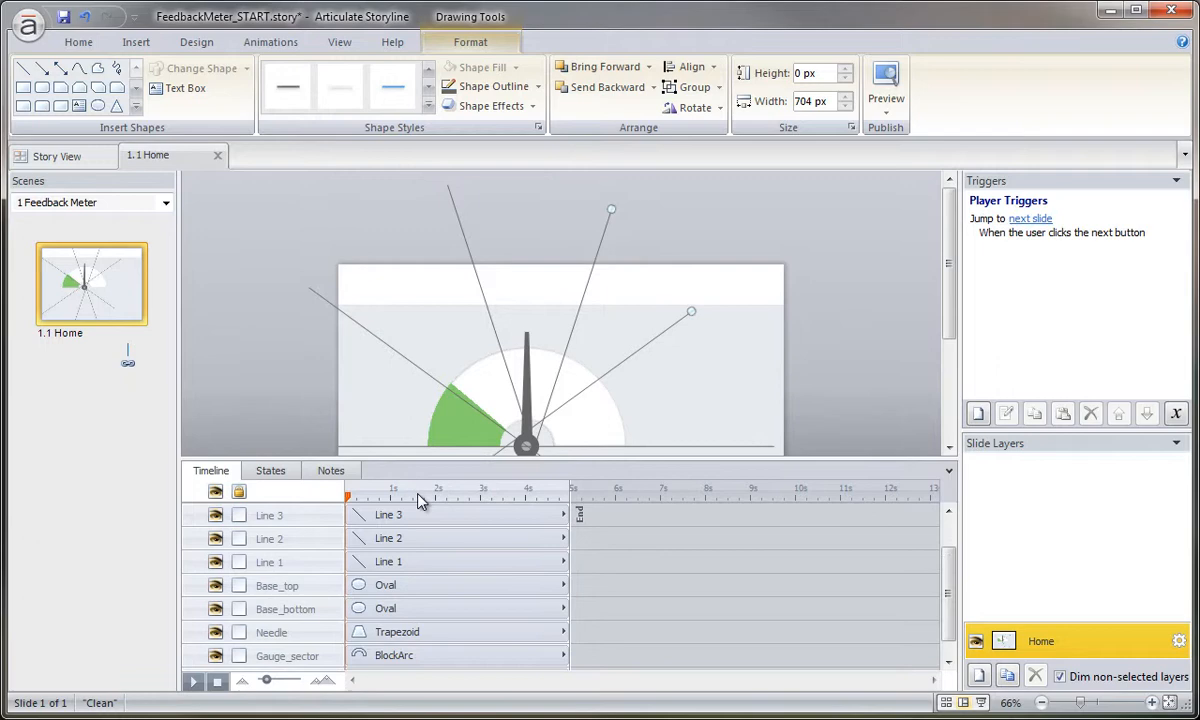
pyautogui.moveTo(751, 556)
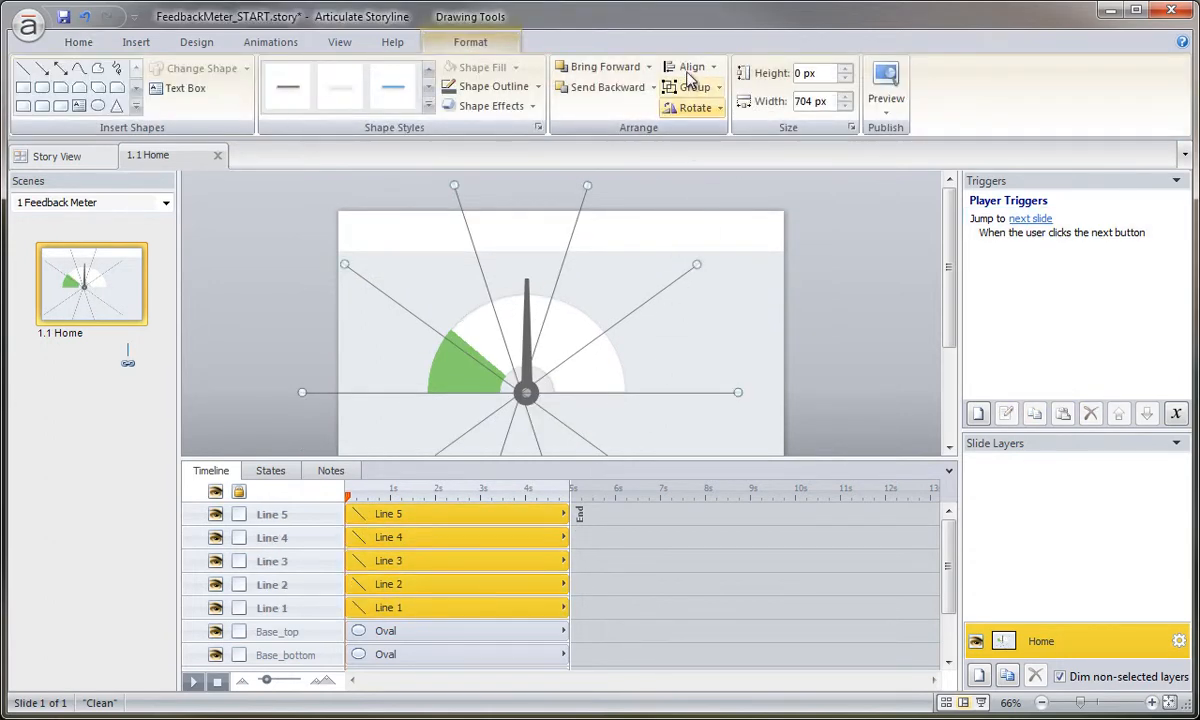
# - Group Line 1 through Line 5 into a single group
pyautogui.click(691, 66)
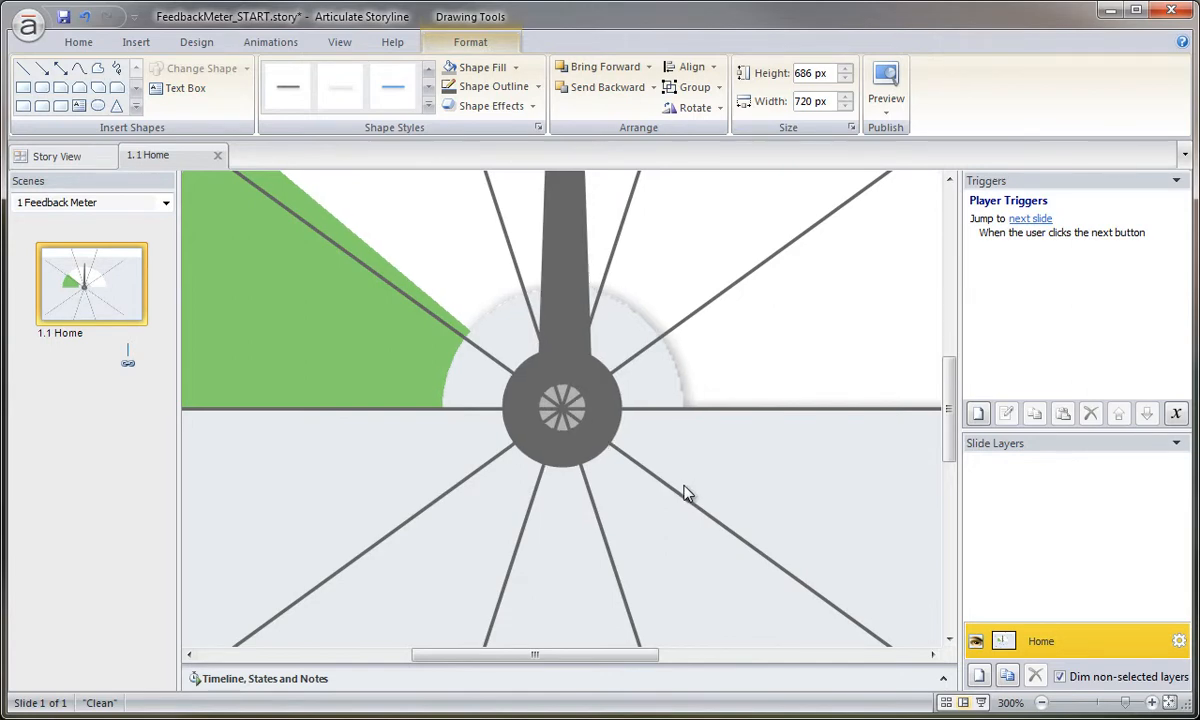
pyautogui.moveTo(548, 420)
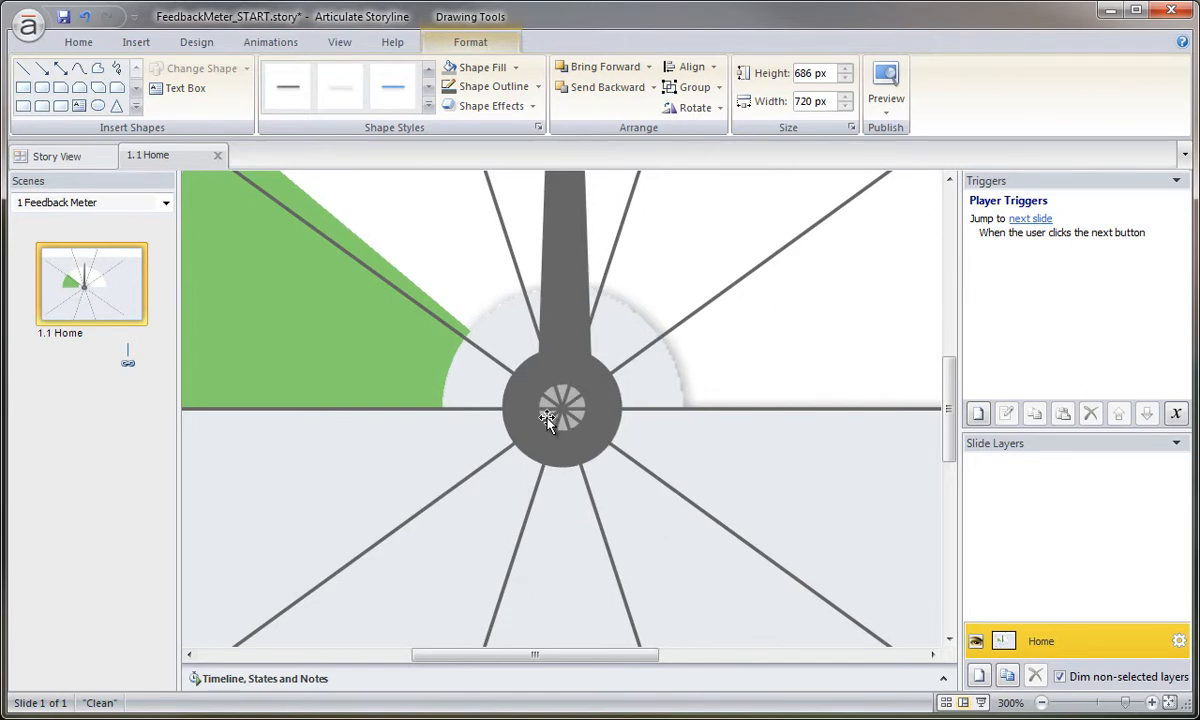
pyautogui.click(266, 678)
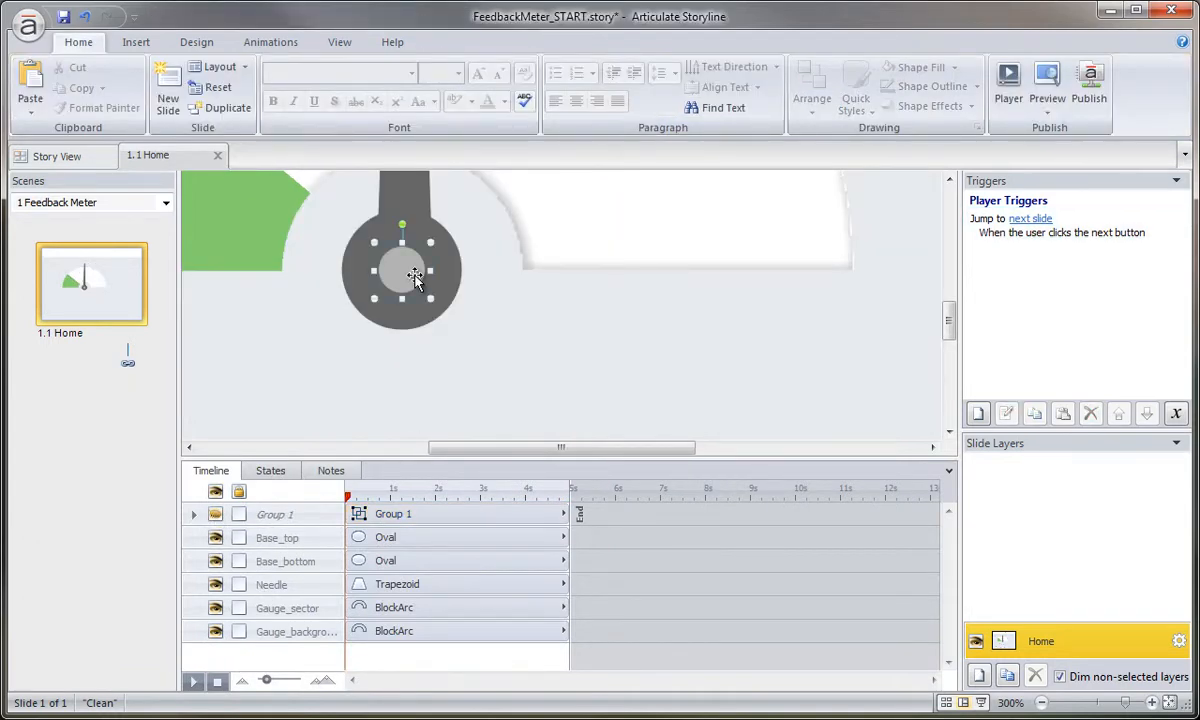
pyautogui.click(393, 537)
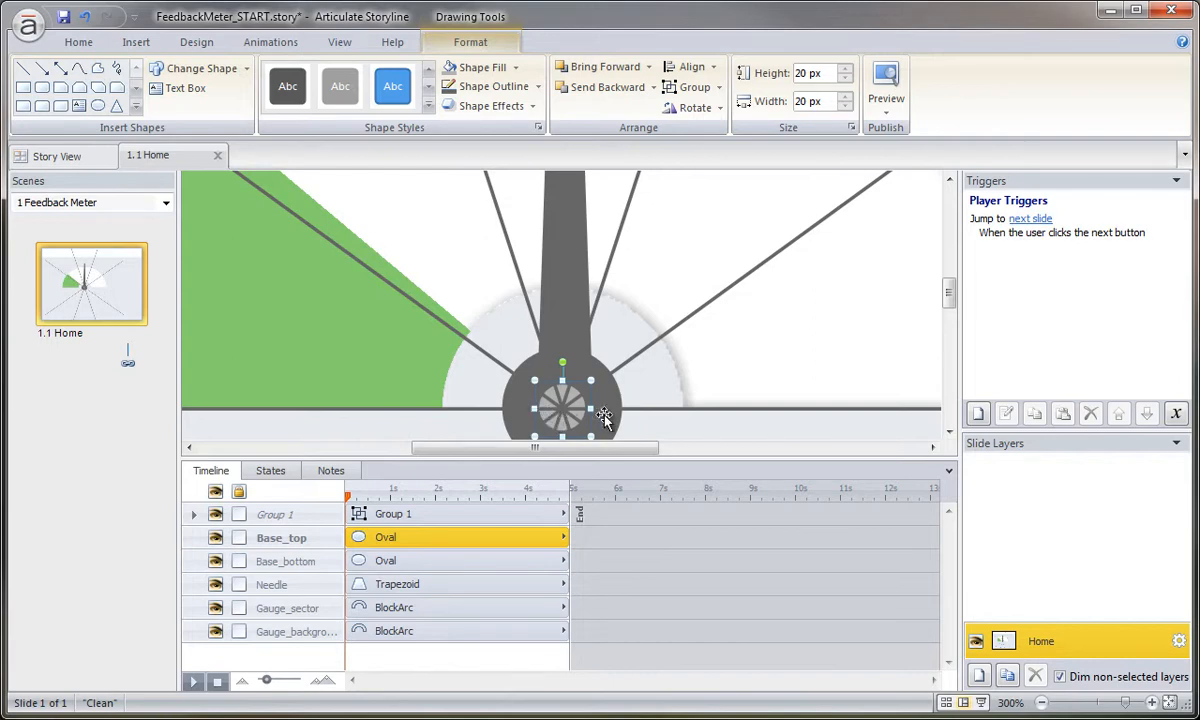
pyautogui.moveTo(641, 378)
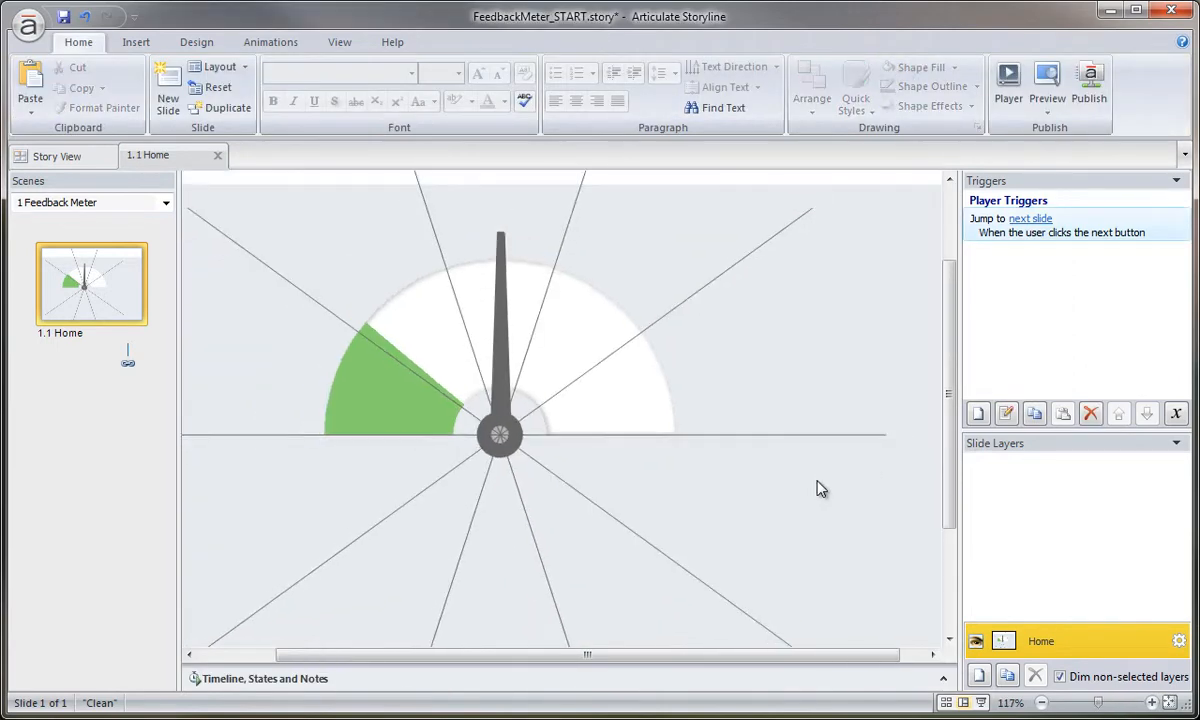
pyautogui.moveTo(670, 560)
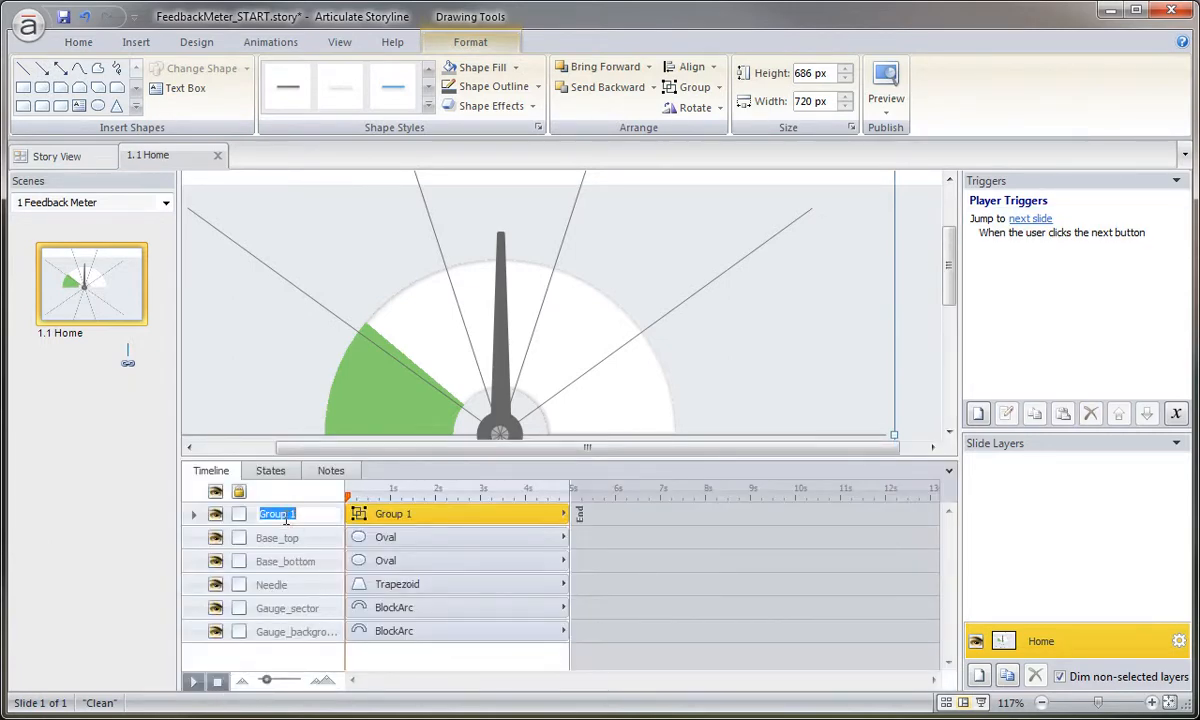
# - Rename the group 'Guides' and drag it below Needle in the Timeline
pyautogui.write('Guides')
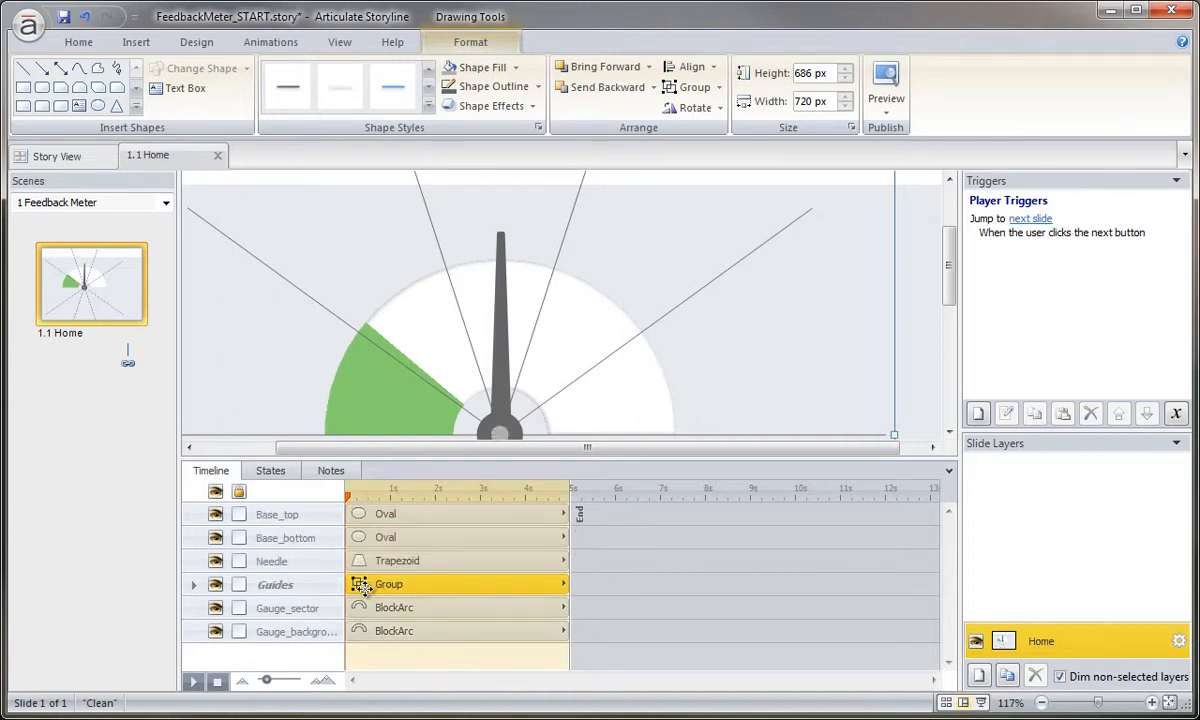
pyautogui.moveTo(275, 584); pyautogui.dragTo(275, 630)
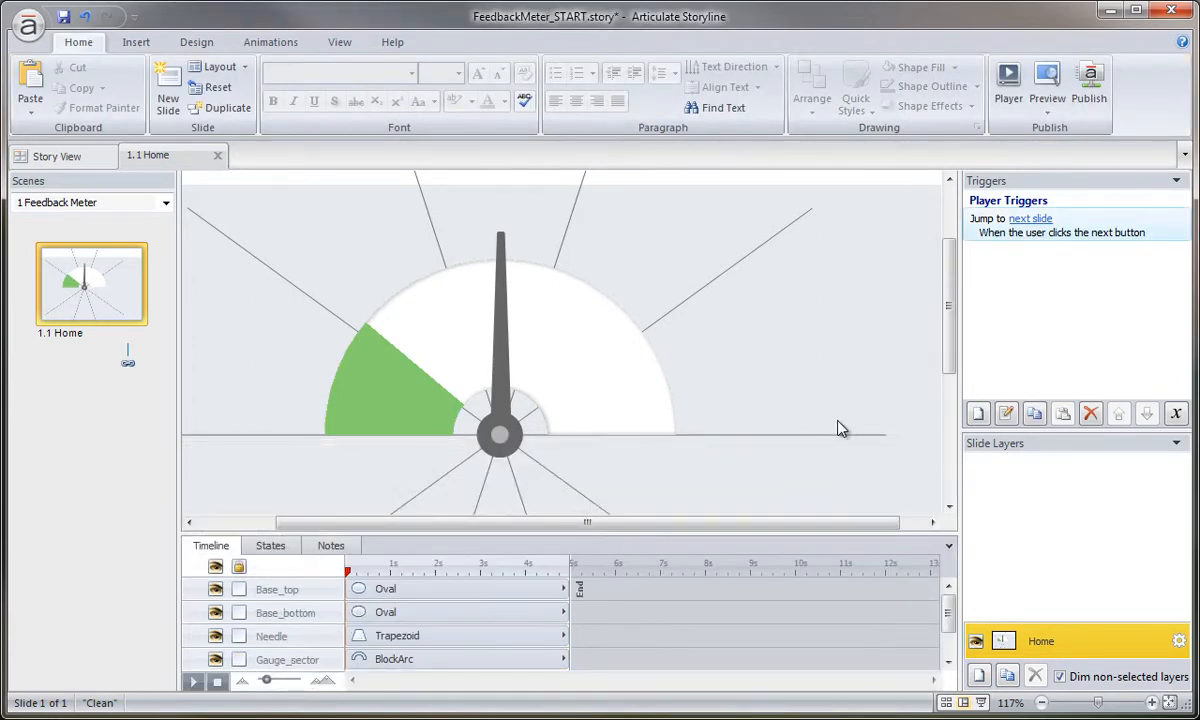
pyautogui.moveTo(335, 318)
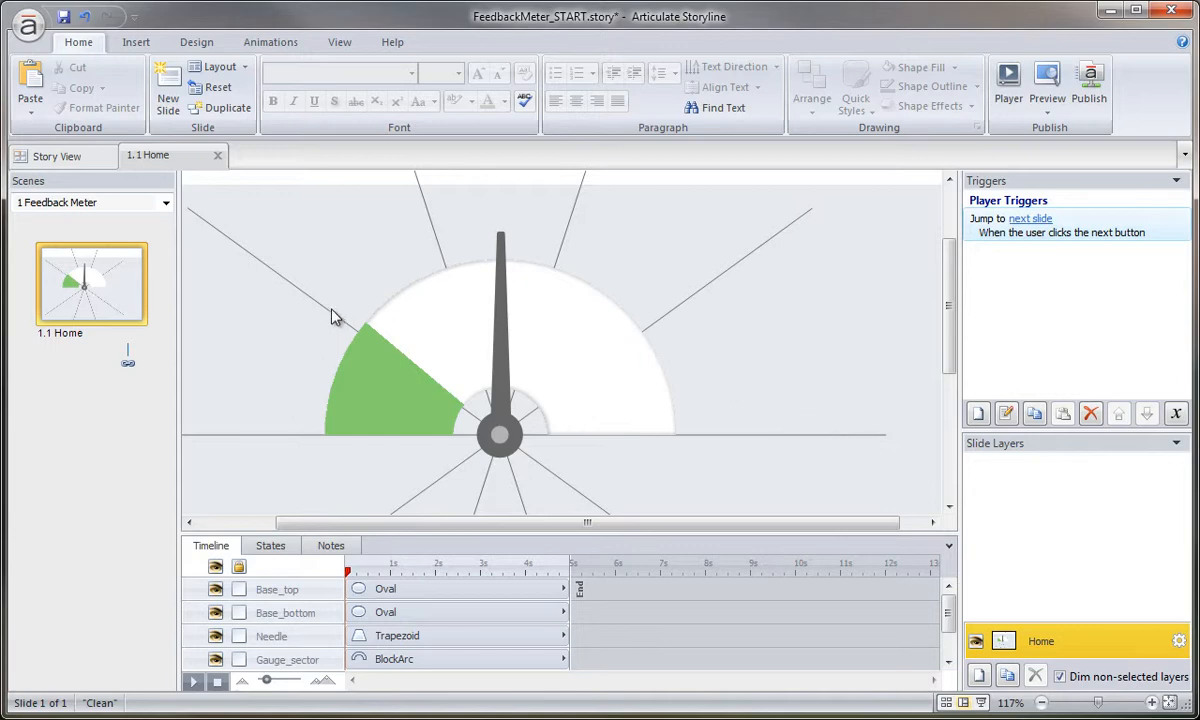
pyautogui.click(395, 360)
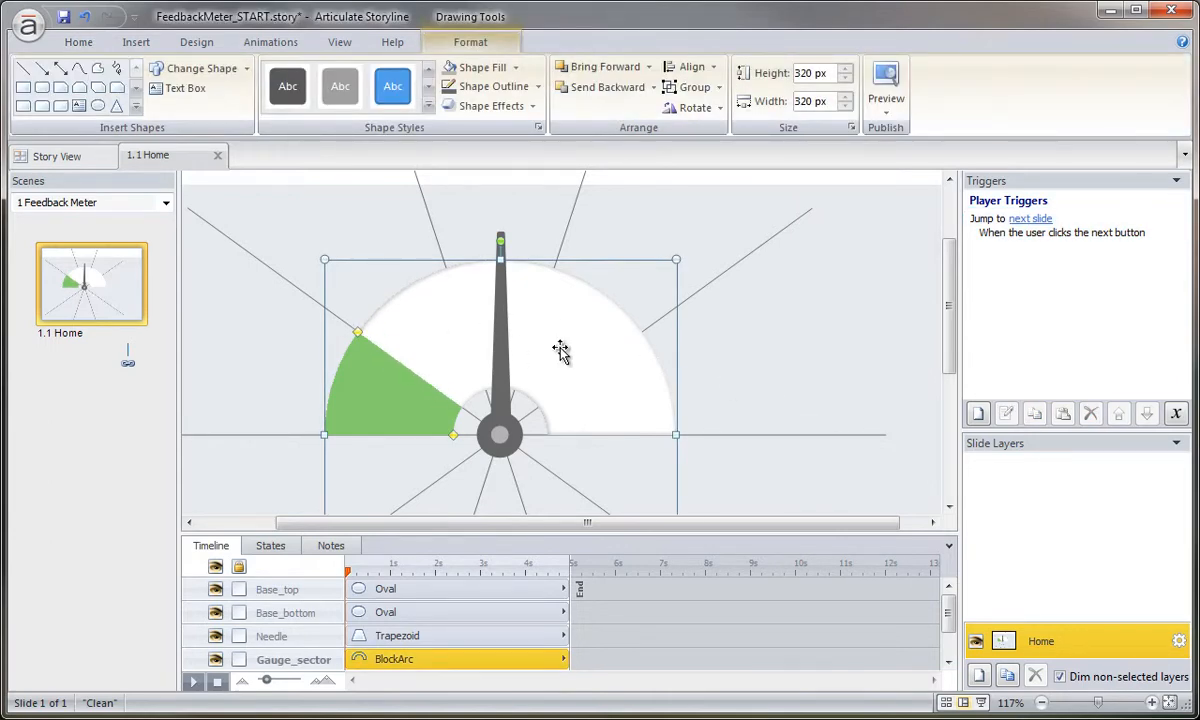
pyautogui.moveTo(455, 277)
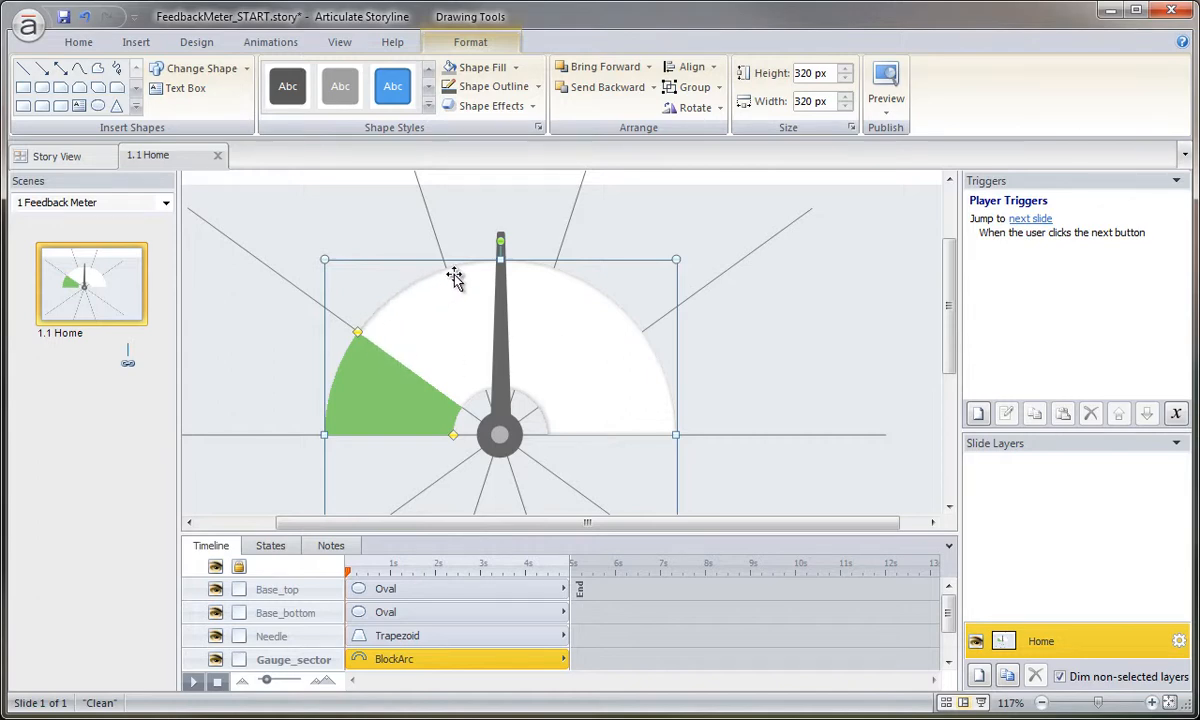
pyautogui.moveTo(452, 262)
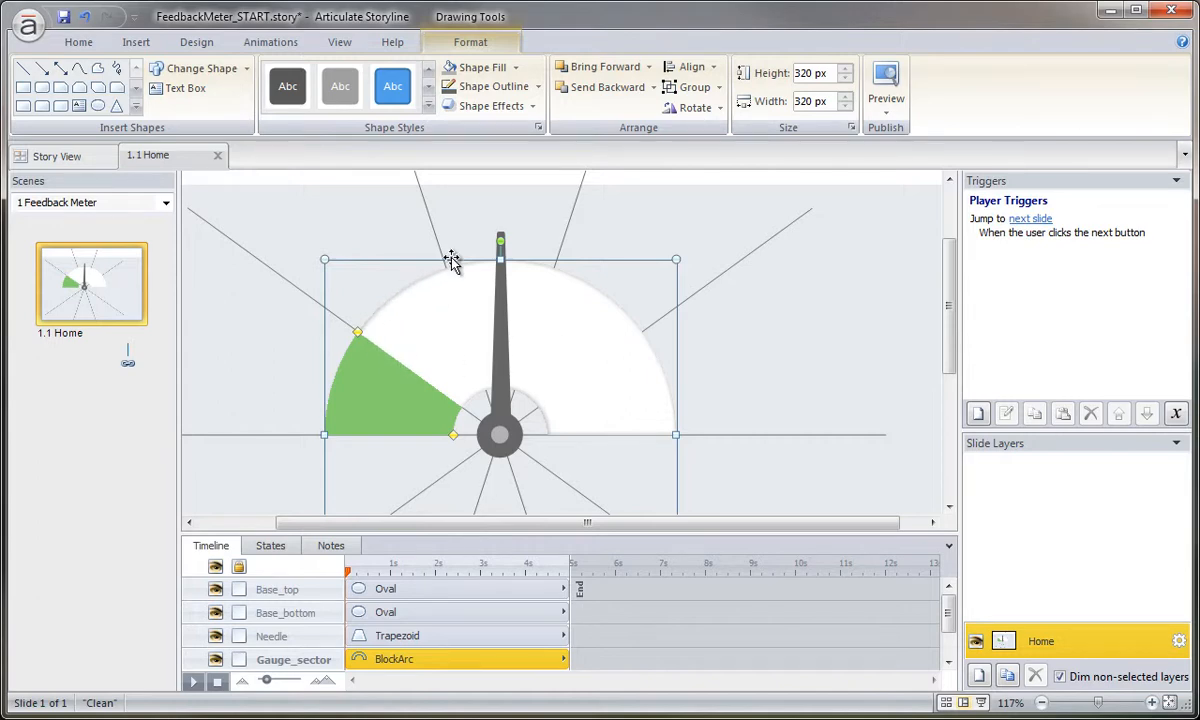
pyautogui.moveTo(447, 273)
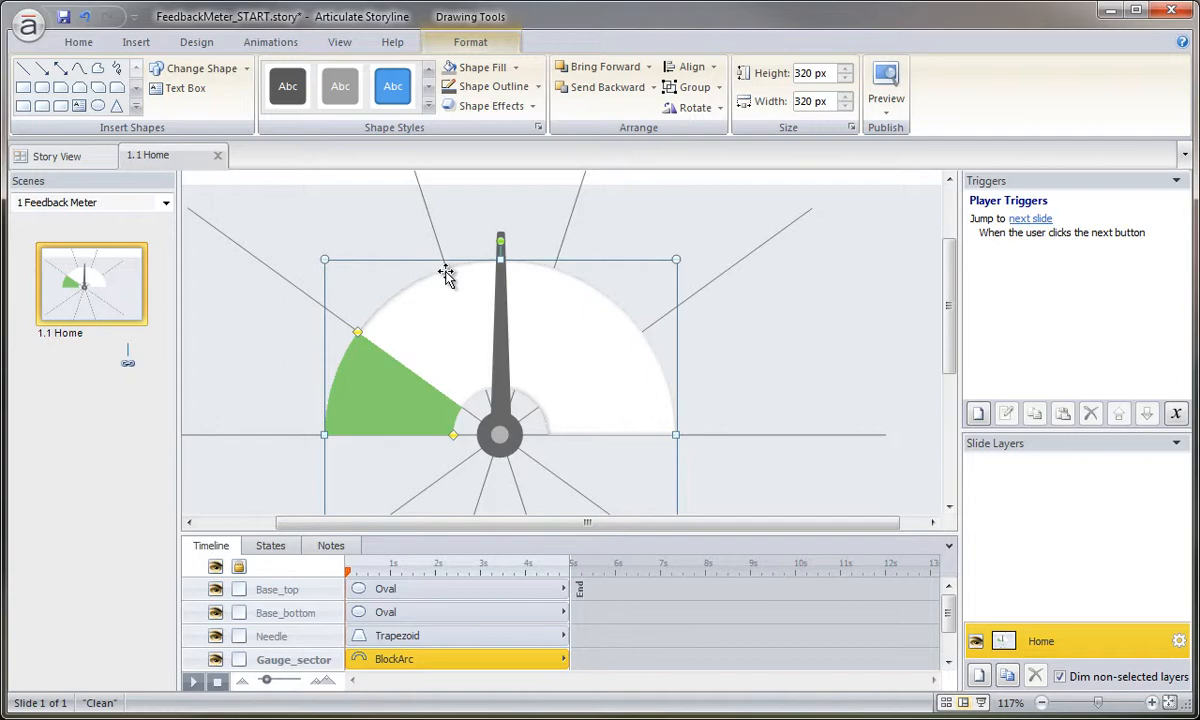